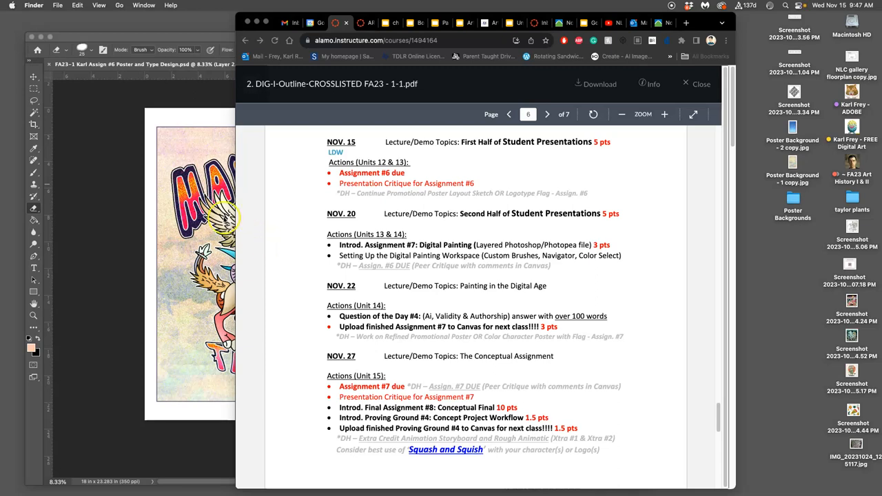
pyautogui.moveTo(489, 157)
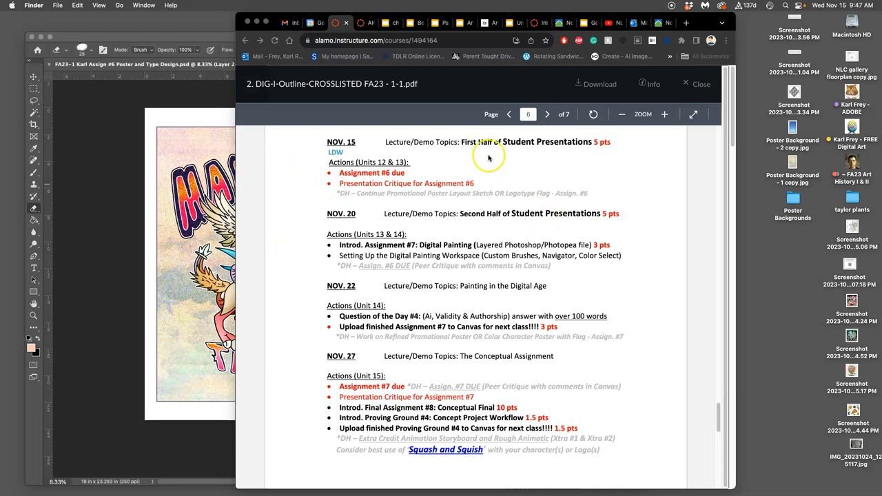
pyautogui.moveTo(539, 153)
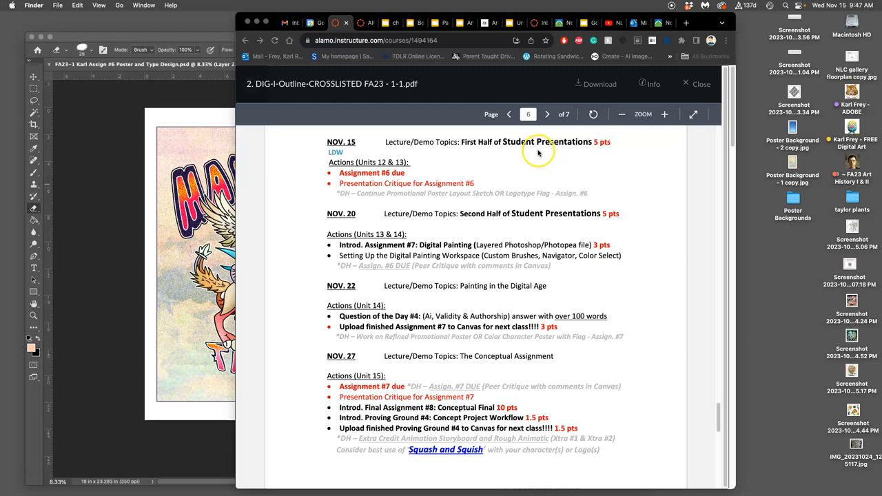
pyautogui.moveTo(396, 179)
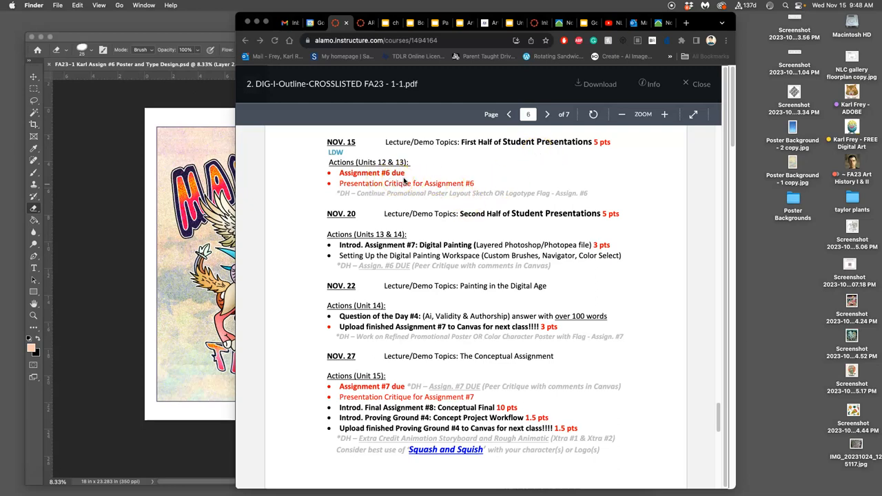
# Step: Scroll through the course outline PDF before returning to the poster in Photoshop
pyautogui.scroll(-3)
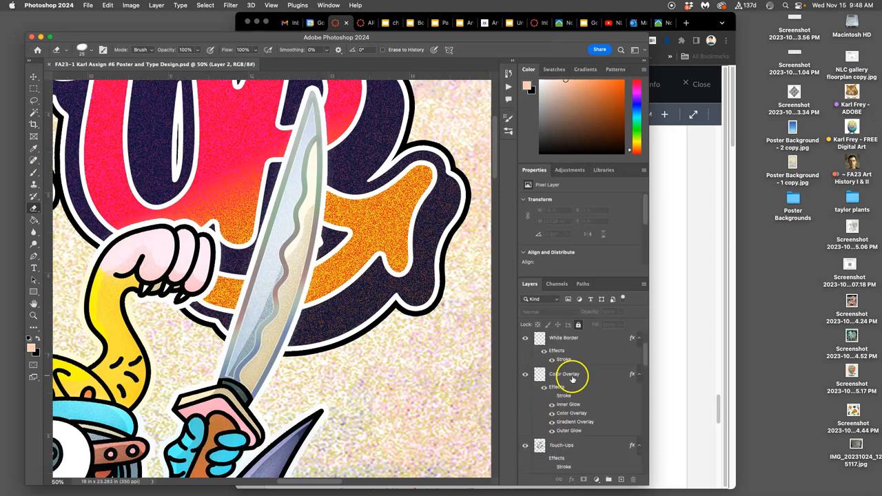
# Step: Select the sword layers in the Layers panel to inspect their applied Effects
pyautogui.click(565, 375)
pyautogui.write('Hold')
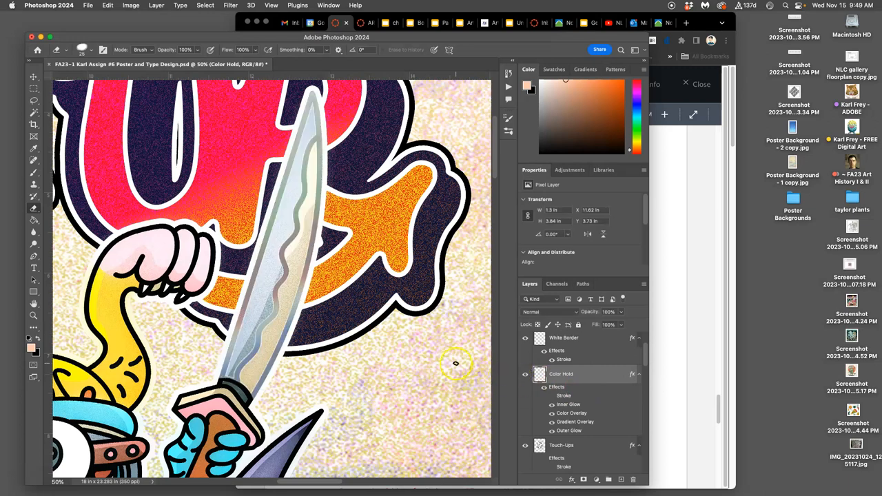
pyautogui.moveTo(398, 311)
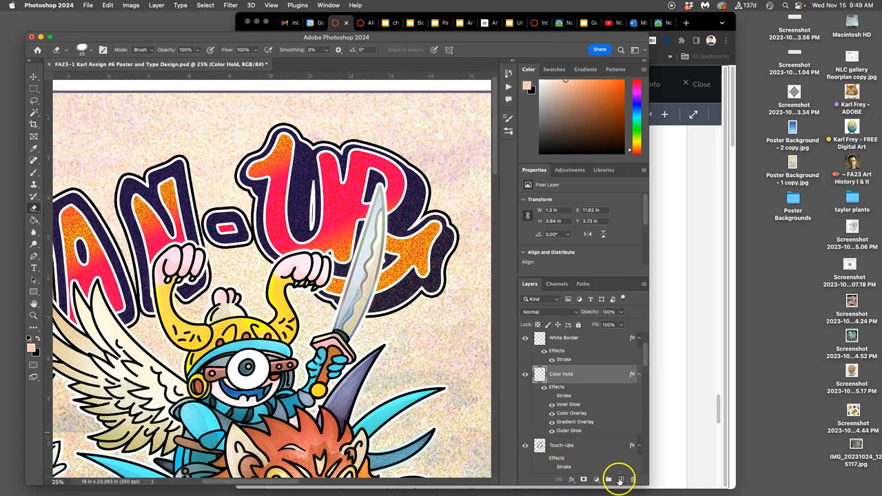
pyautogui.click(620, 479)
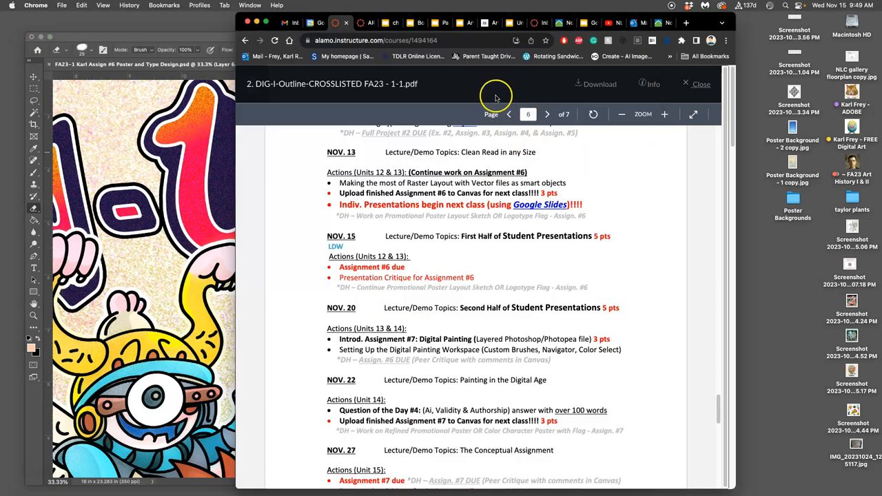
# Step: Close the PDF and navigate the Canvas course to the Assignment #5 Color Spot Illustration resources
pyautogui.click(700, 84)
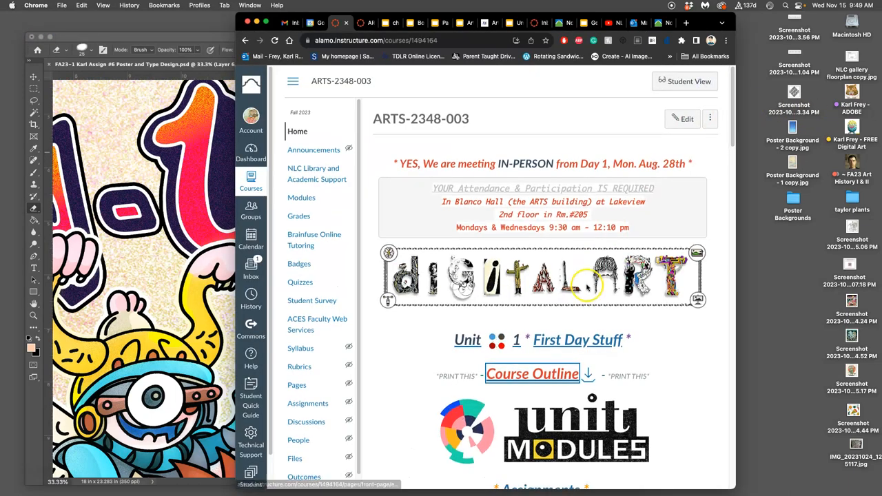
pyautogui.scroll(-3)
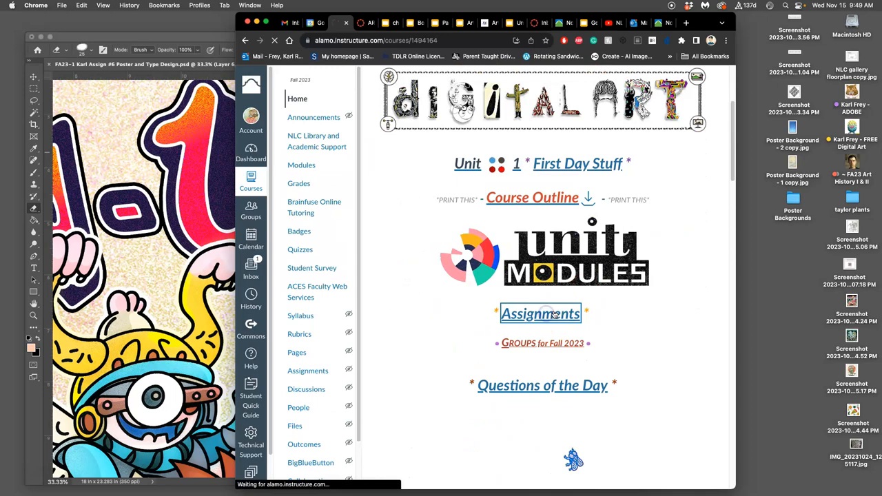
pyautogui.click(540, 314)
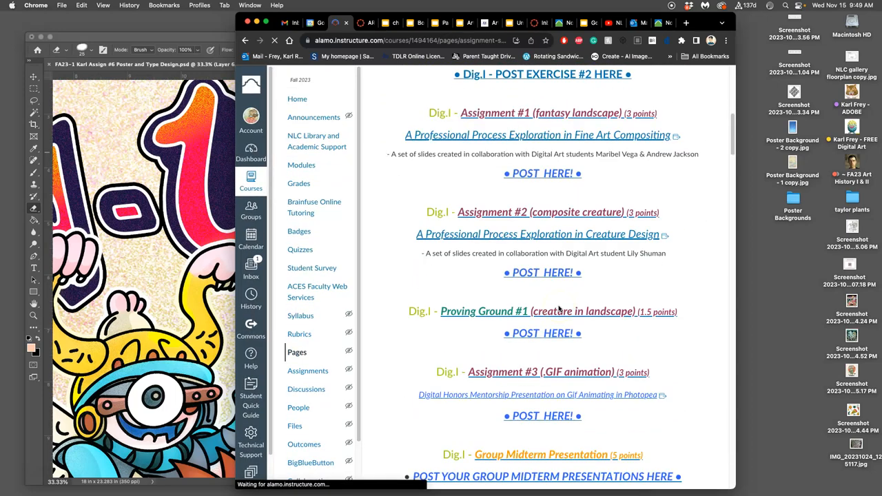
pyautogui.scroll(-3)
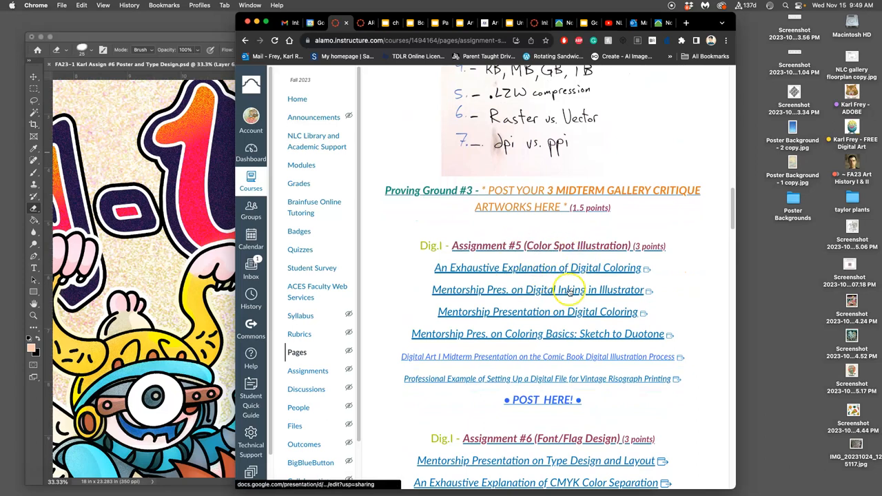
pyautogui.moveTo(543, 267)
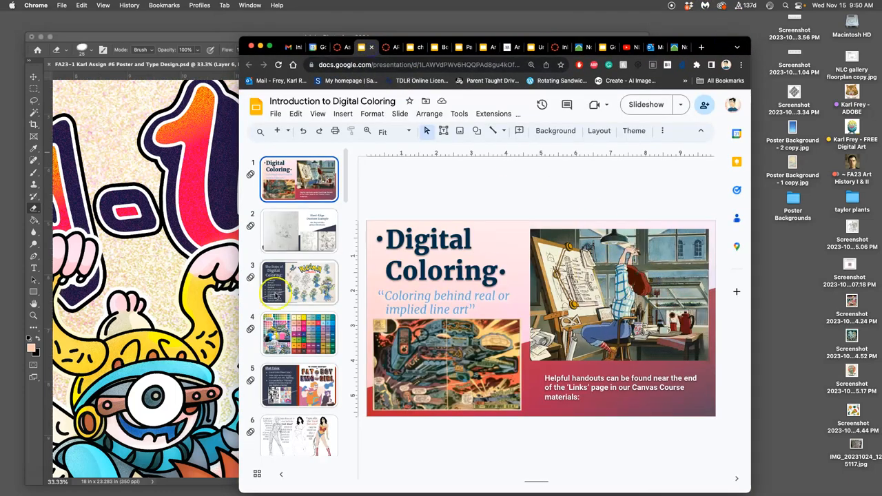
# Step: Scroll the Digital Coloring deck's thumbnails and show the glowing light-effect example slide
pyautogui.scroll(-3)
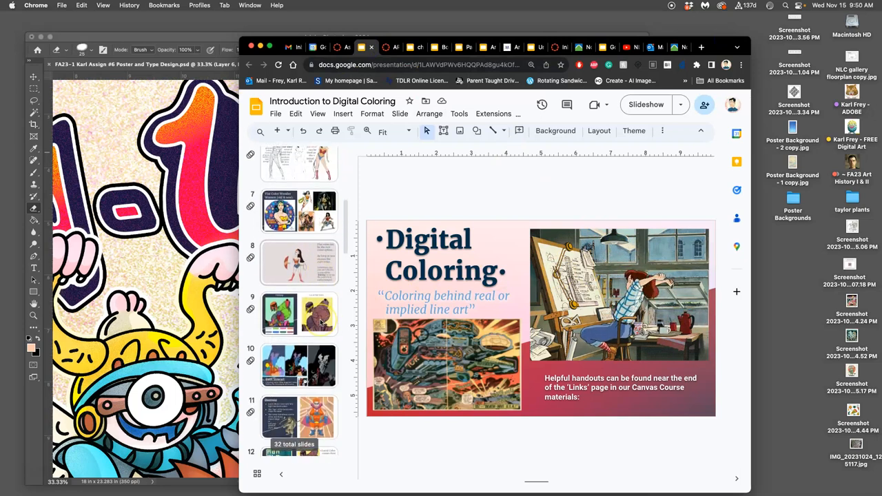
pyautogui.scroll(-3)
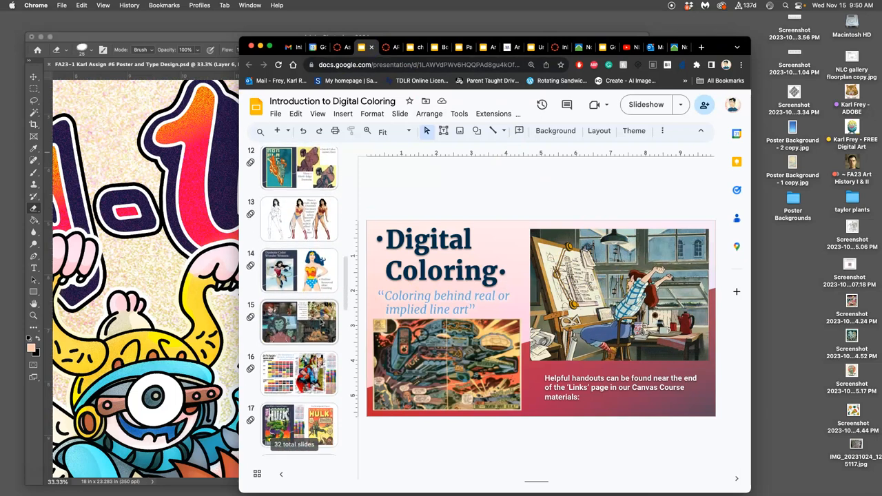
pyautogui.scroll(-3)
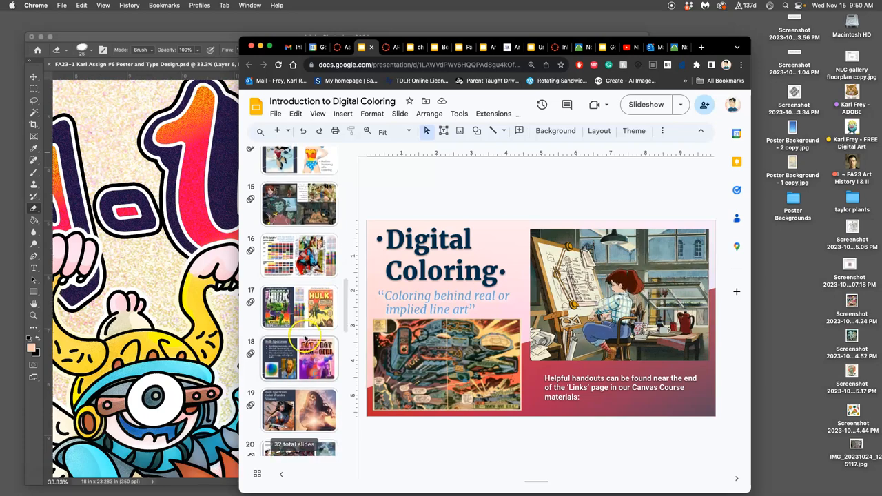
pyautogui.click(644, 104)
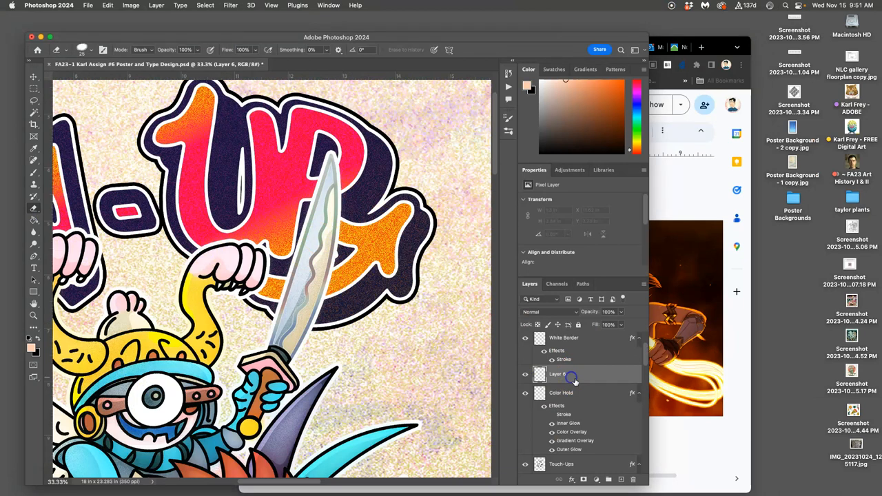
# Step: Scroll the Layers panel to the Touch-Ups layer whose effects will be copied onto Layer 7
pyautogui.scroll(-3)
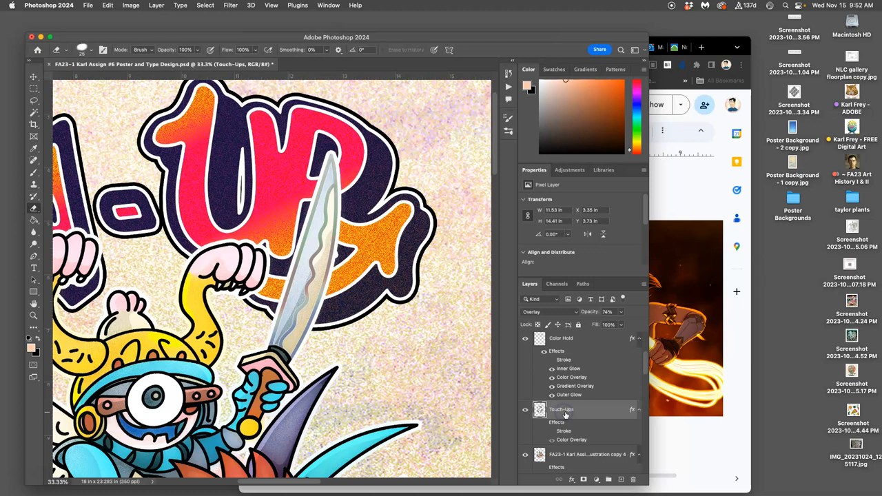
pyautogui.moveTo(562, 409)
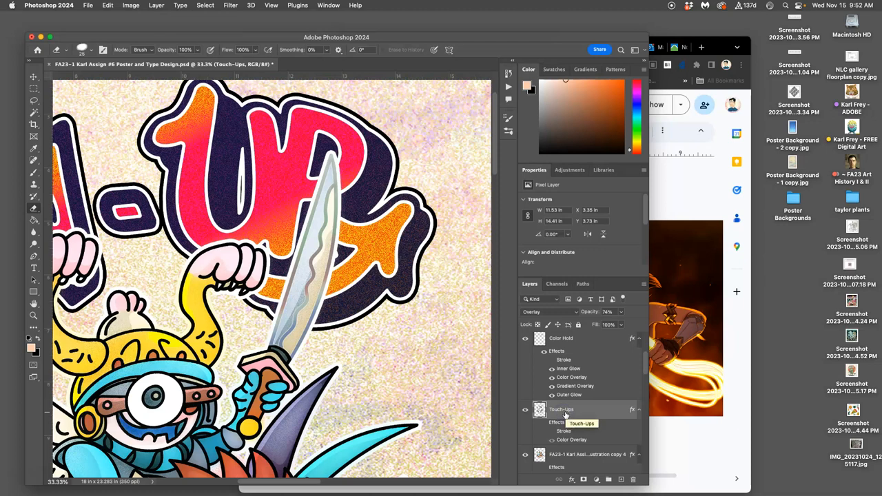
pyautogui.moveTo(526, 363)
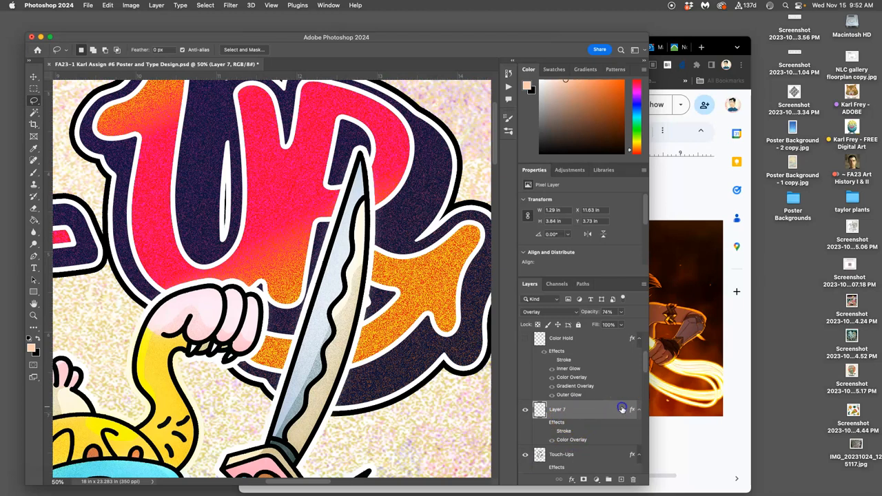
# Step: Bring up Layer 7's Color Overlay settings and try a first overlay colour in the Color Picker
pyautogui.doubleClick(623, 408)
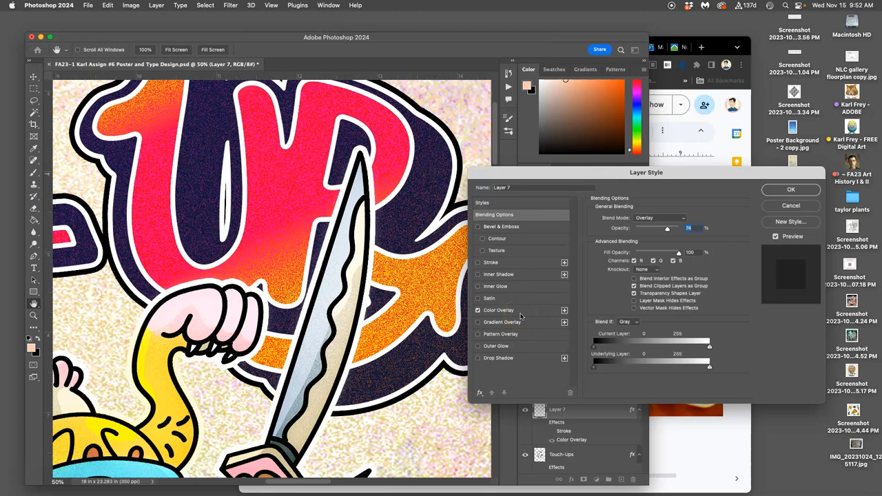
pyautogui.click(498, 310)
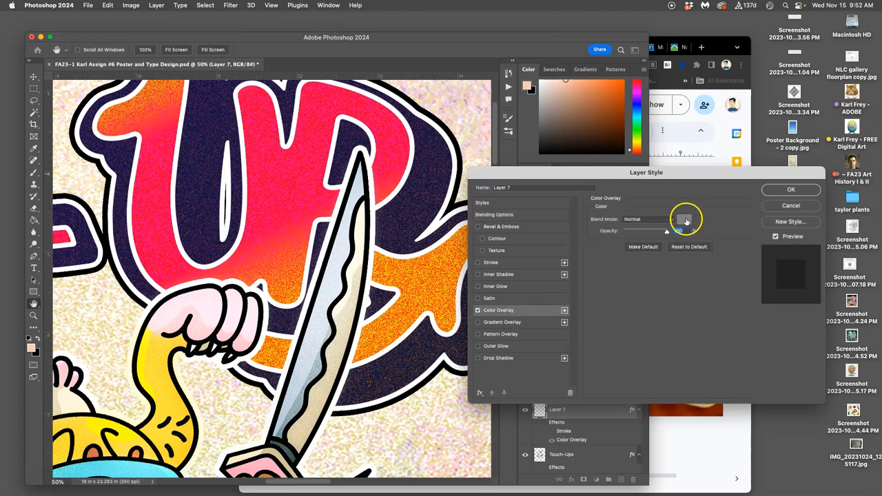
pyautogui.click(686, 219)
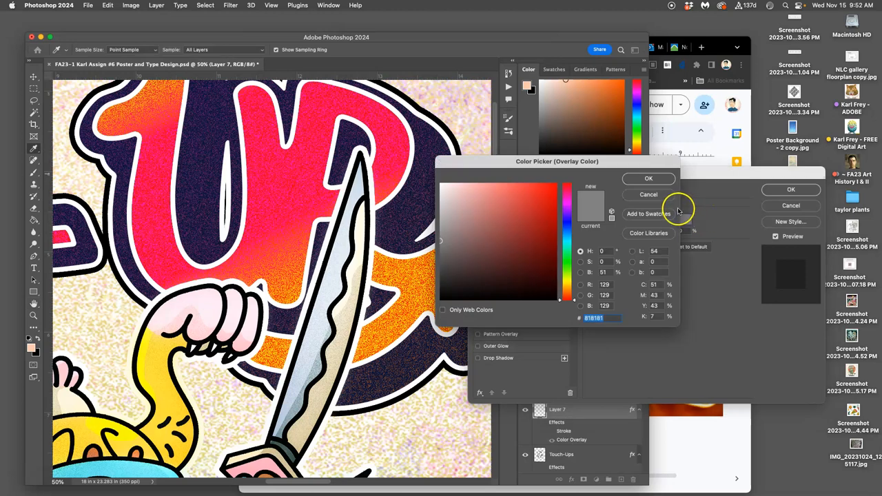
pyautogui.click(648, 179)
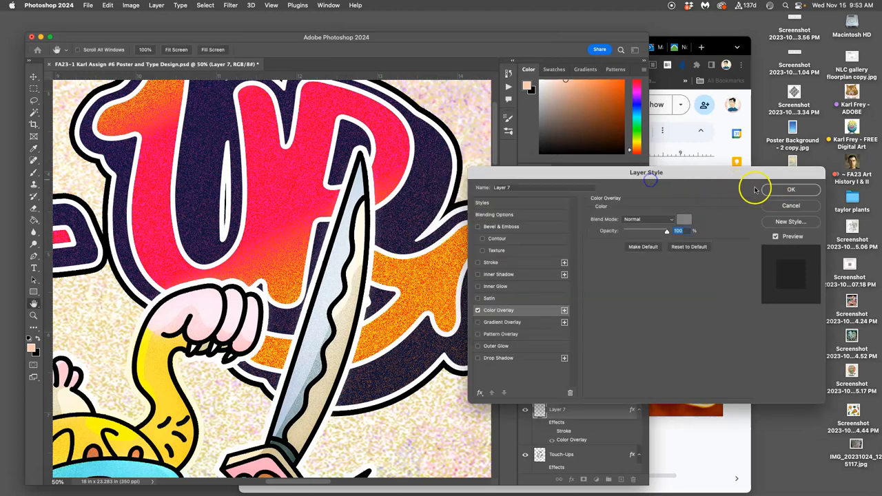
pyautogui.click(790, 190)
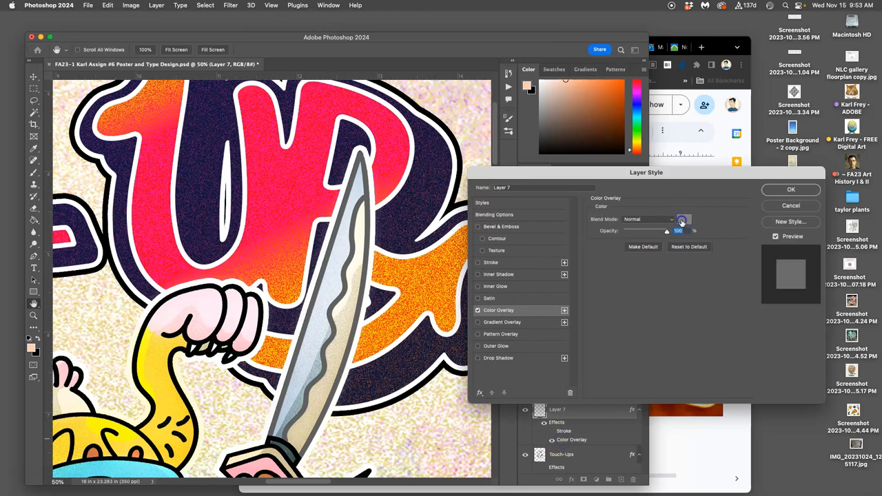
# Step: Set the Color Overlay to bright yellow and enable Outer Glow on the sword line art
pyautogui.click(682, 220)
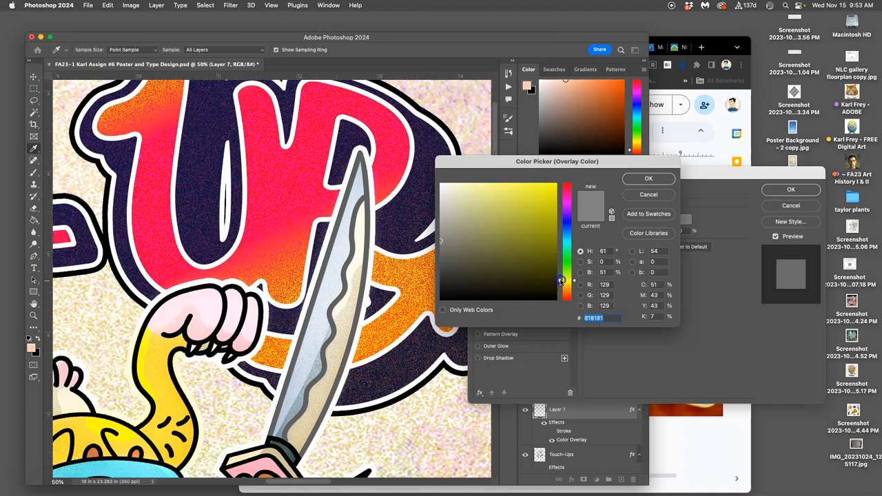
pyautogui.click(551, 191)
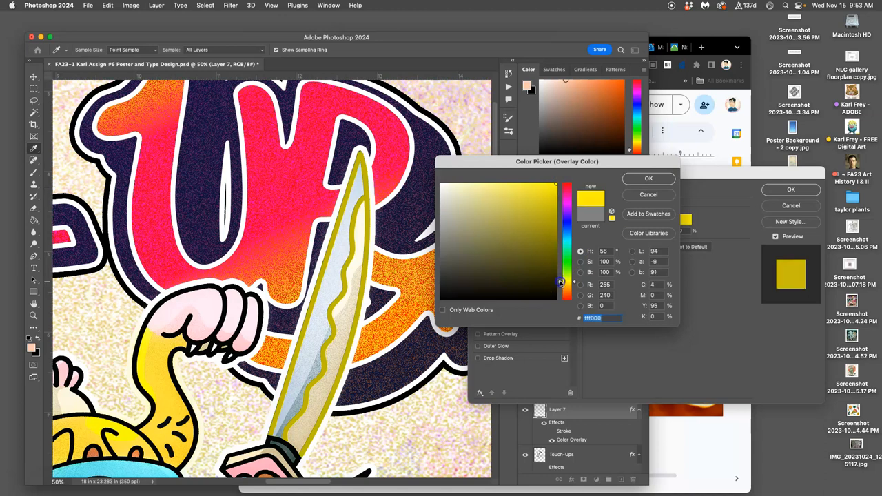
pyautogui.click(648, 179)
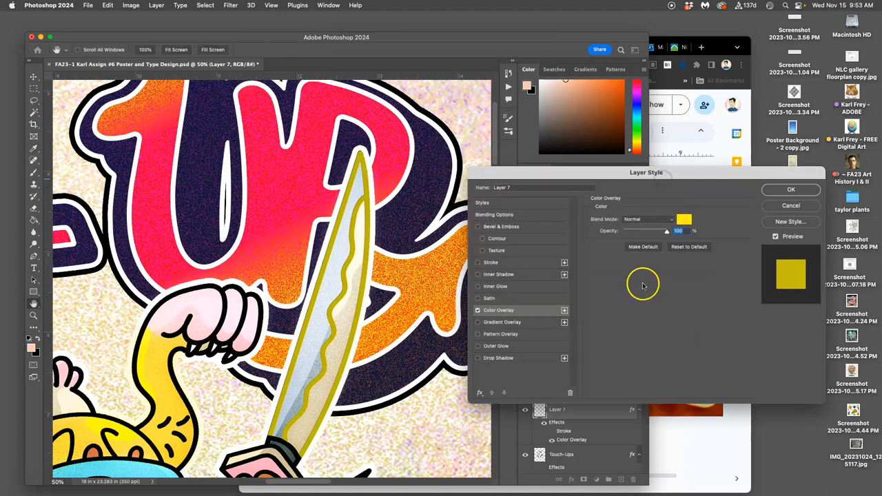
pyautogui.click(476, 345)
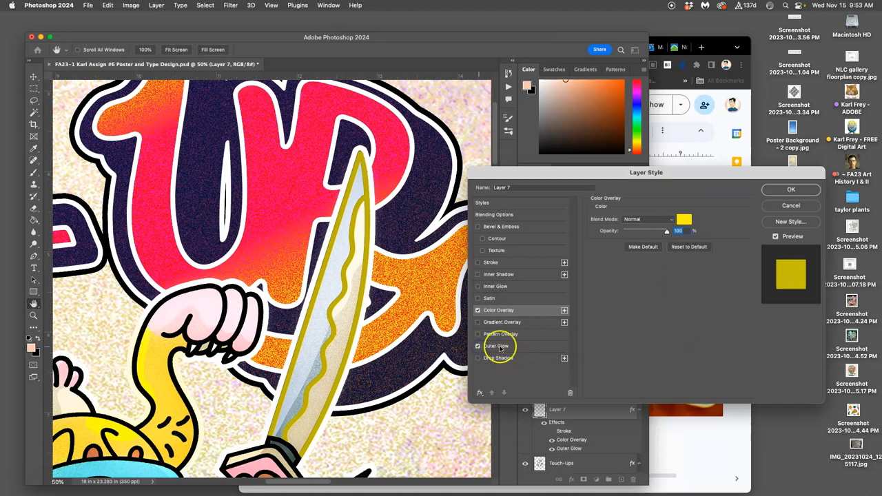
# Step: Adjust the Outer Glow's opacity and spread to give the sword a soft, wide white glow
pyautogui.click(496, 344)
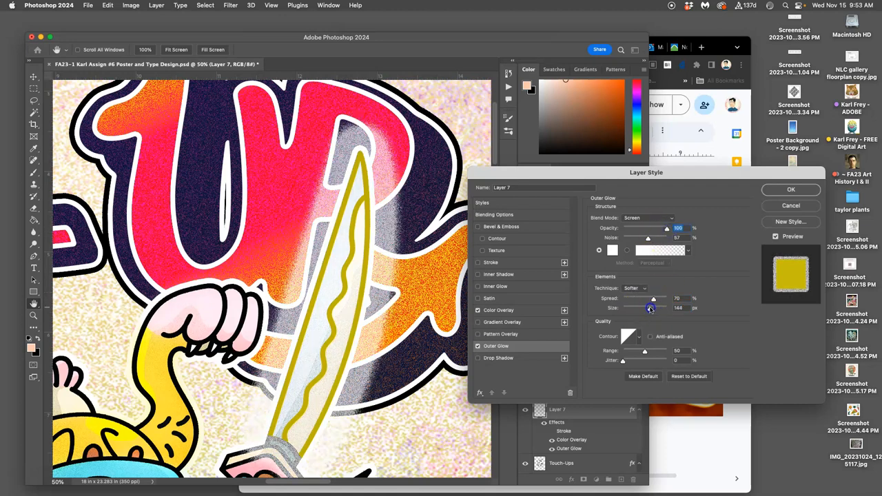
pyautogui.moveTo(667, 228); pyautogui.dragTo(663, 229)
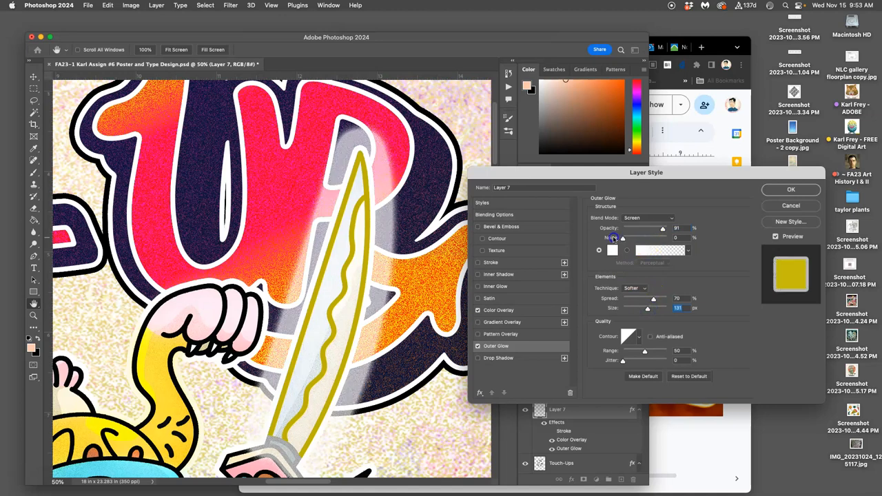
pyautogui.moveTo(623, 237); pyautogui.dragTo(656, 237)
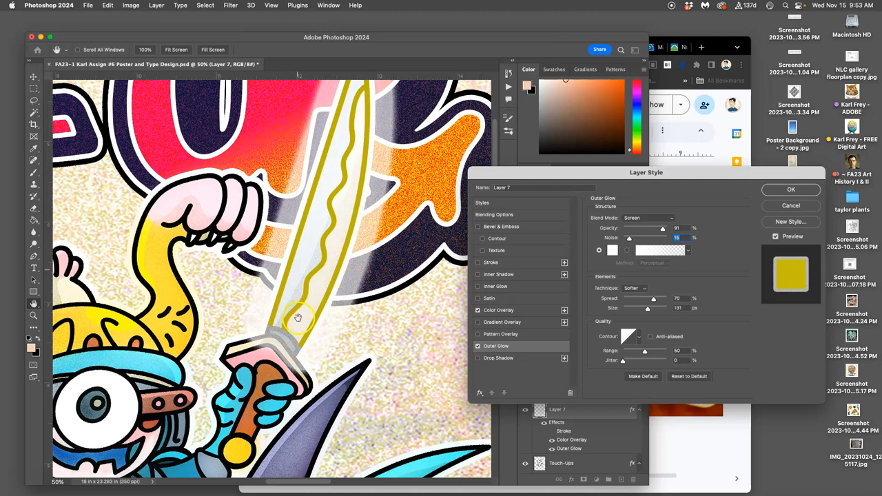
pyautogui.moveTo(257, 366)
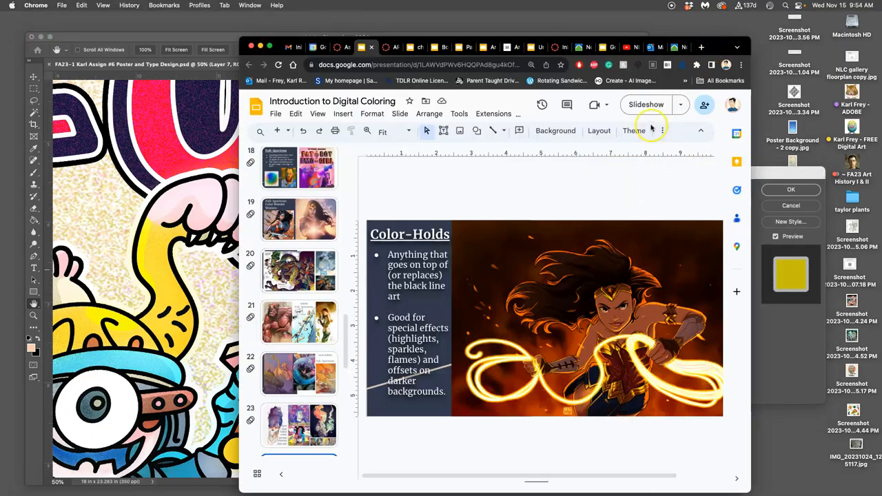
# Step: View the Color-Holds glowing line-art slide in the Digital Coloring presentation
pyautogui.click(645, 105)
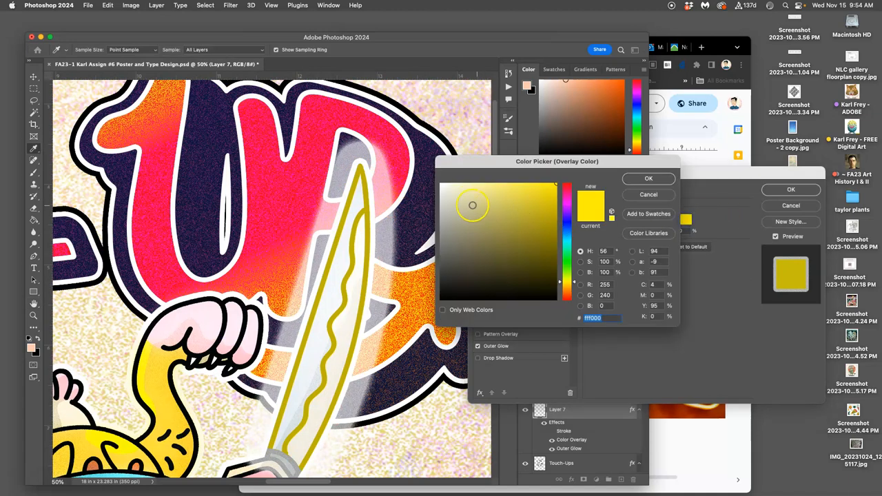
# Step: Re-pick the sword's Color Overlay as a near-white pale cream and confirm it
pyautogui.click(455, 183)
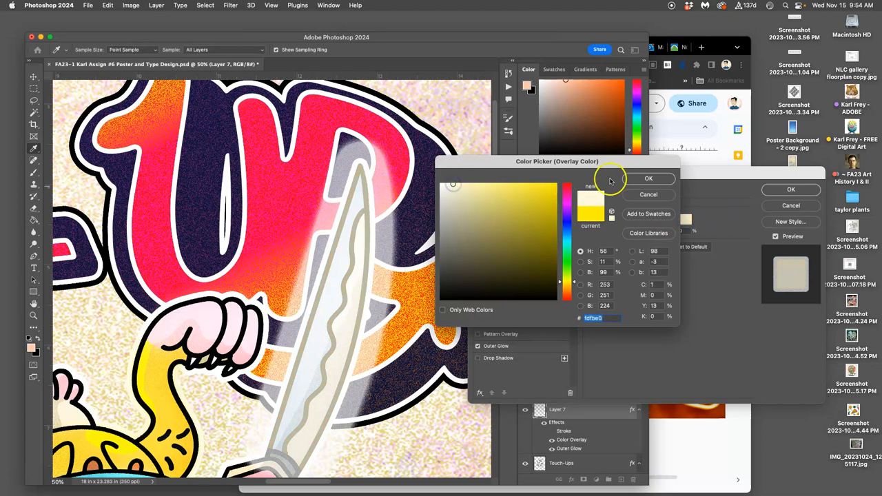
pyautogui.click(648, 179)
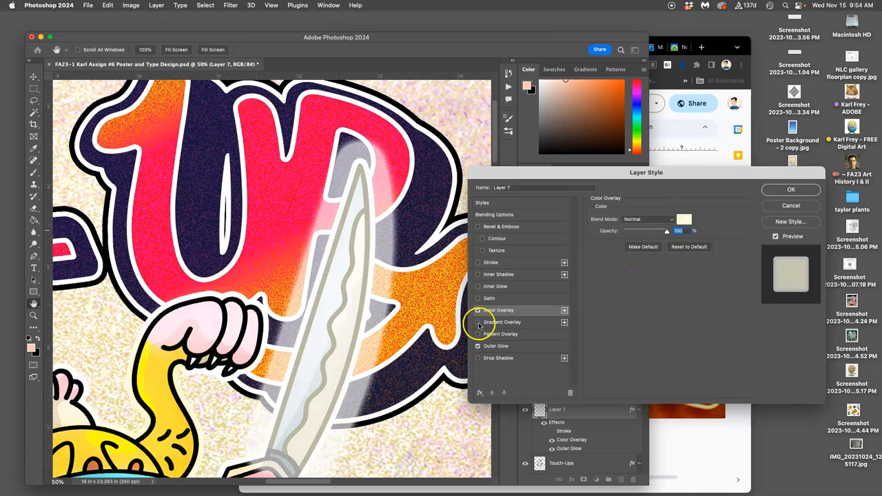
# Step: Enable a Pin Light Gradient Overlay on the sword line art and bring up its gradient in the Gradient Editor
pyautogui.click(478, 323)
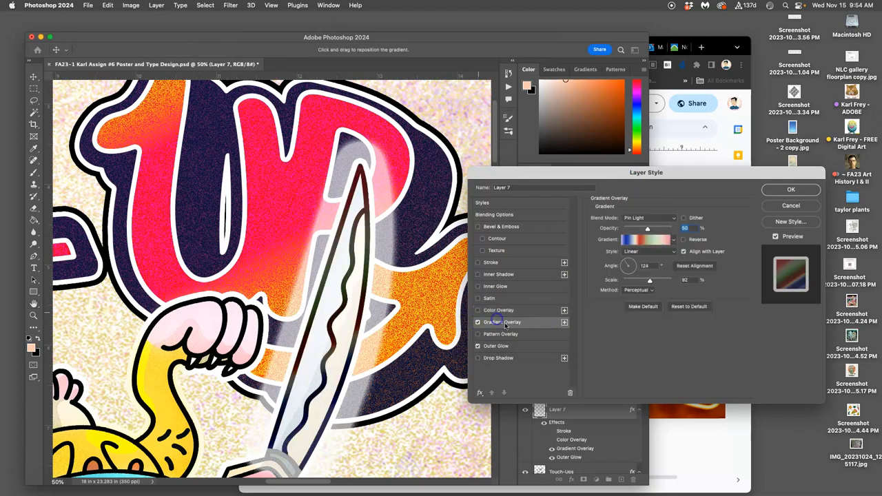
pyautogui.click(645, 239)
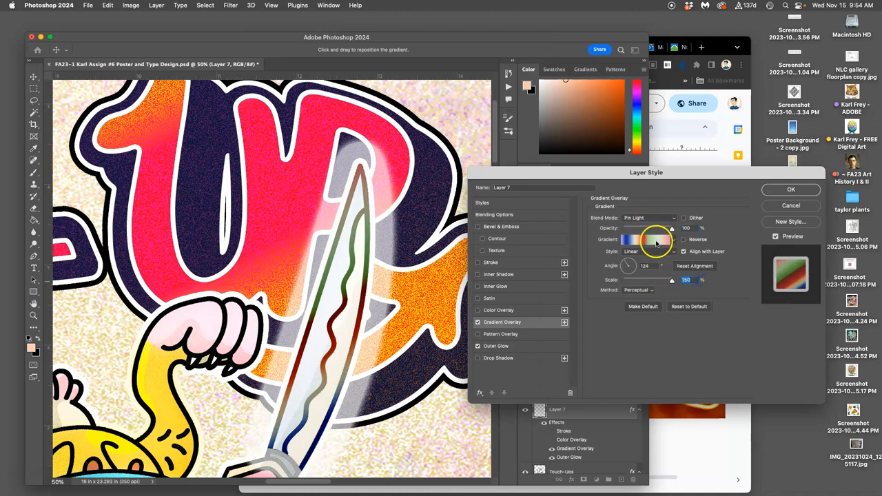
pyautogui.click(644, 240)
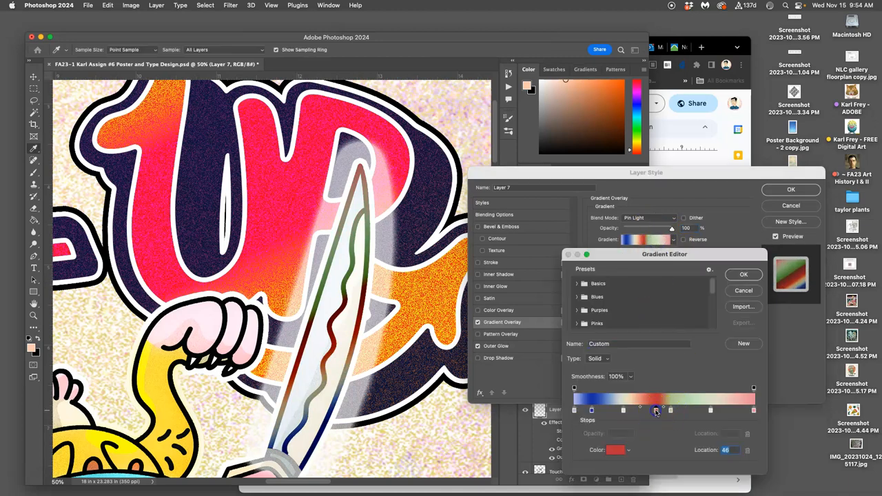
# Step: Recolour the gradient's middle and blue stops to paler pink and pale blue
pyautogui.doubleClick(656, 411)
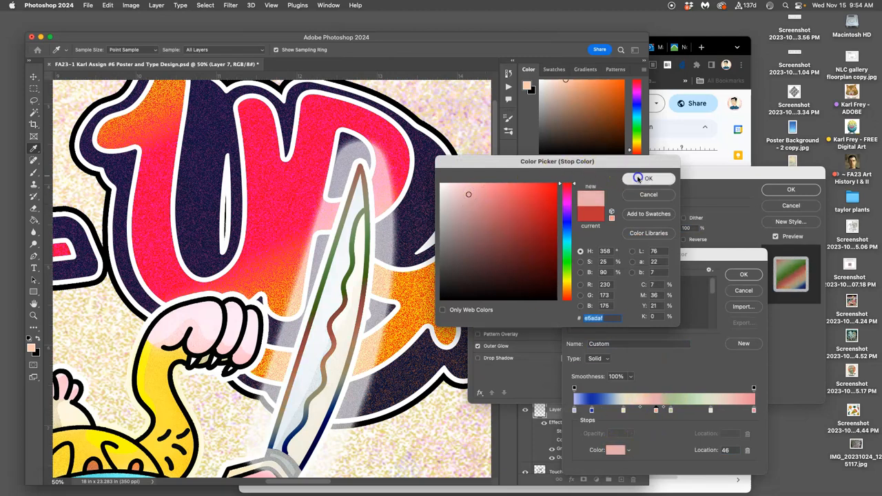
pyautogui.click(648, 179)
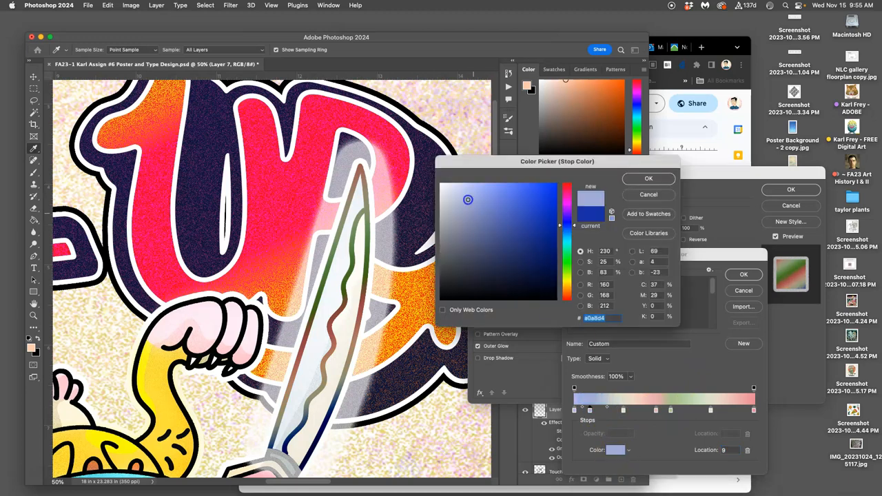
pyautogui.click(469, 193)
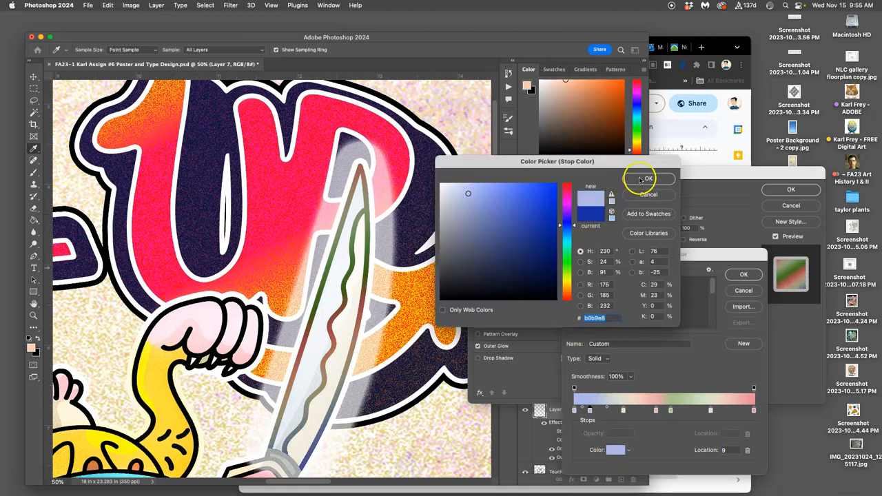
pyautogui.click(645, 178)
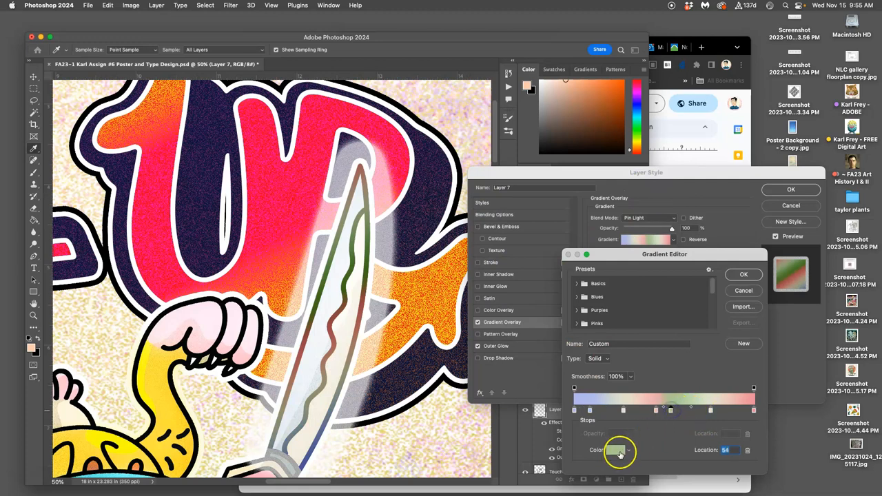
# Step: Lighten the end stop's pink and soften the middle stop again to a paler shade
pyautogui.click(614, 449)
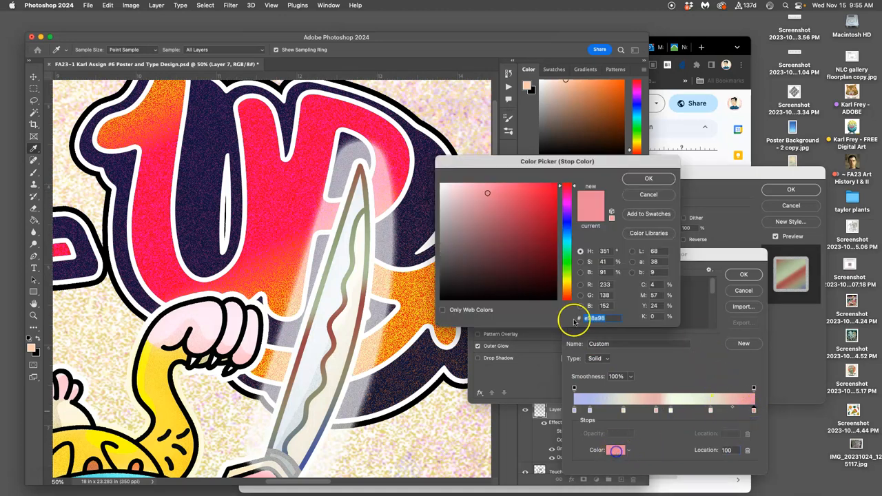
pyautogui.click(452, 191)
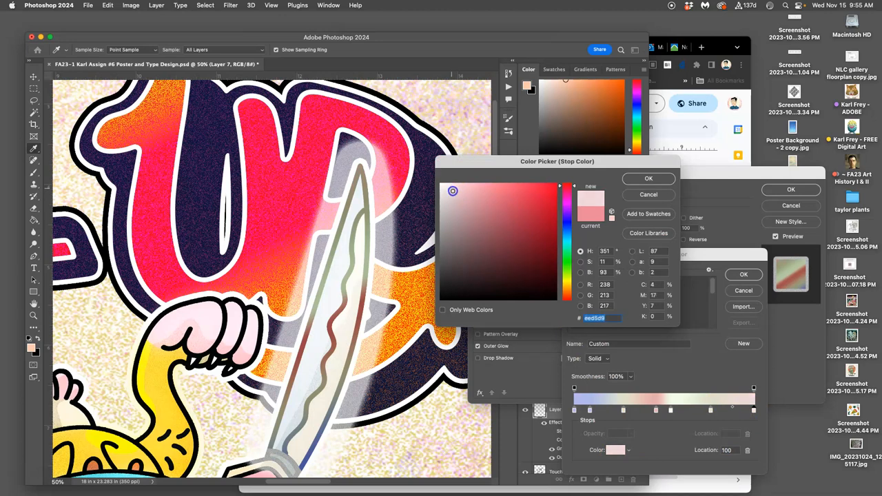
pyautogui.click(441, 186)
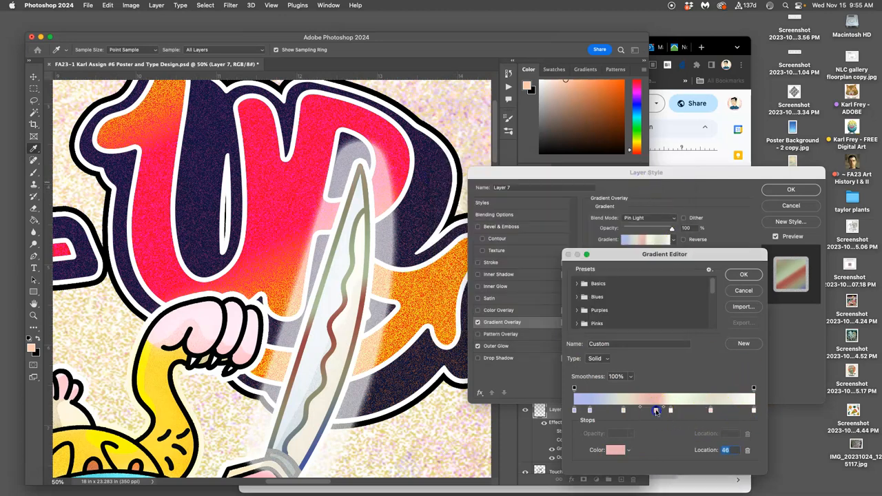
pyautogui.doubleClick(655, 410)
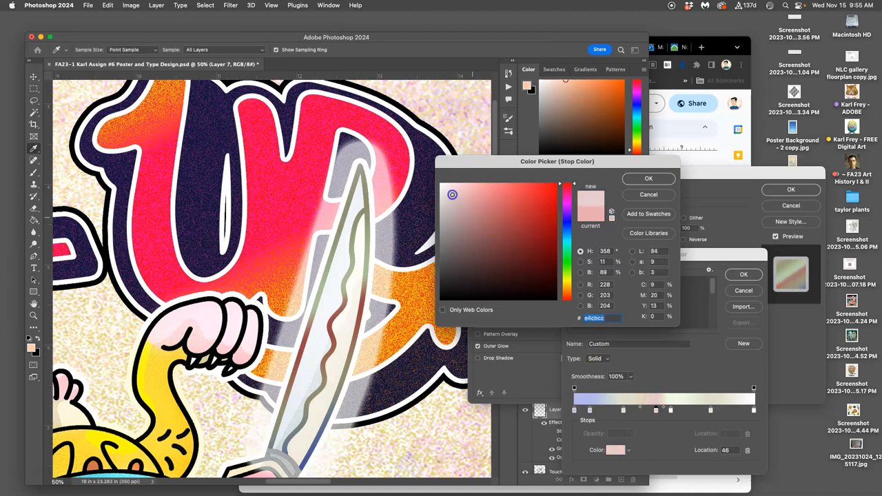
pyautogui.click(647, 179)
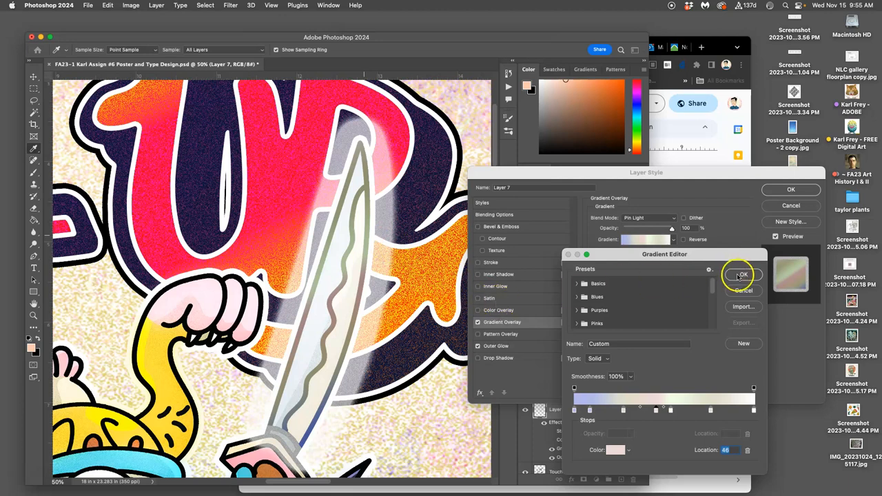
# Step: Apply the pastel gradient and recolour the sword's Inner Glow to a pale yellow
pyautogui.click(741, 275)
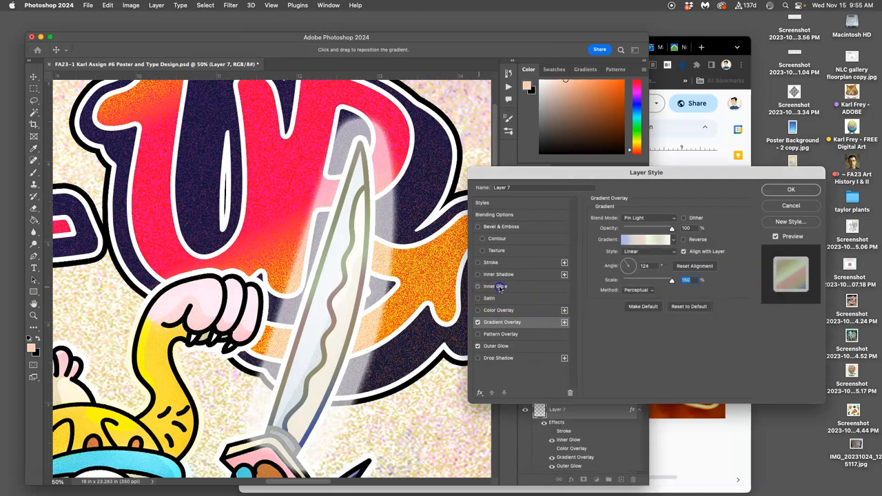
pyautogui.click(496, 285)
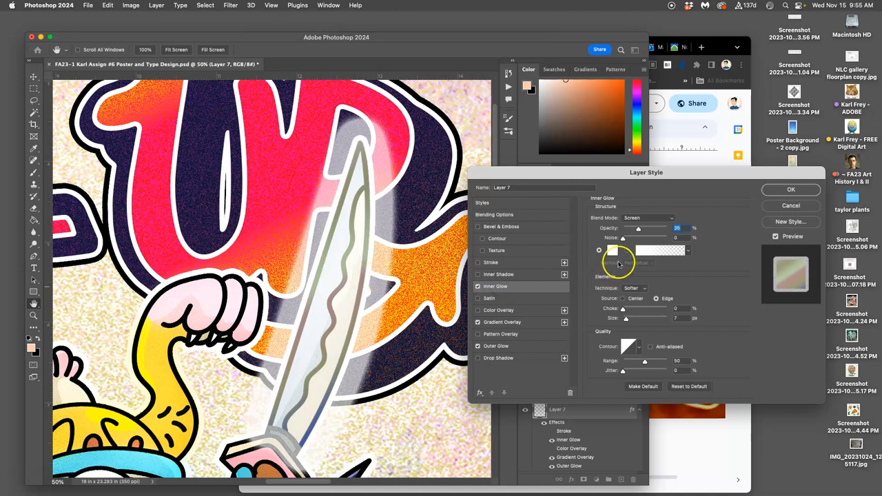
pyautogui.click(612, 251)
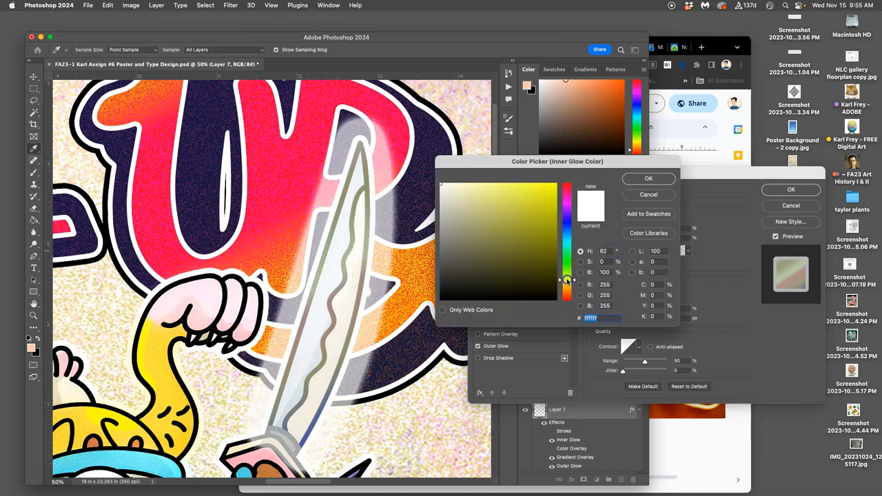
pyautogui.click(559, 279)
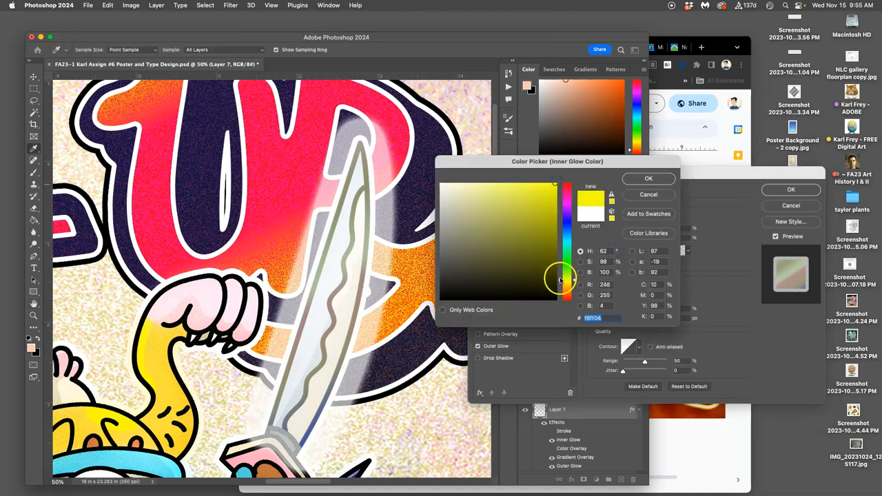
pyautogui.click(554, 193)
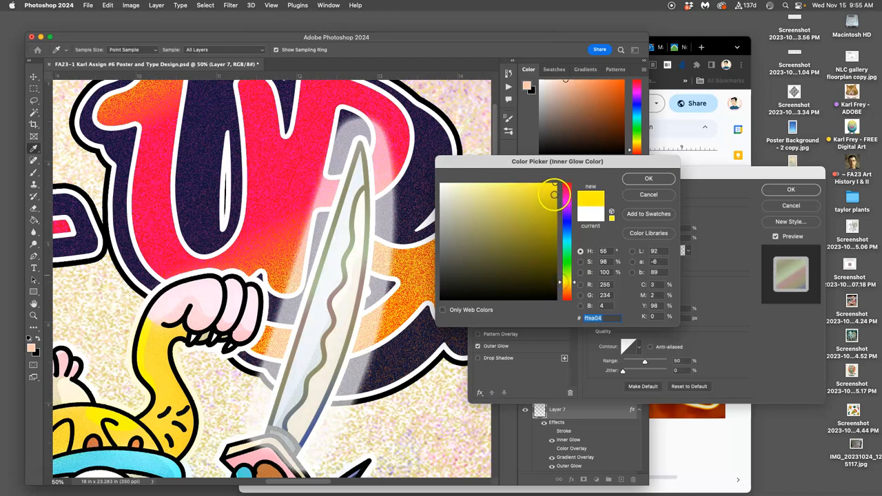
pyautogui.click(482, 177)
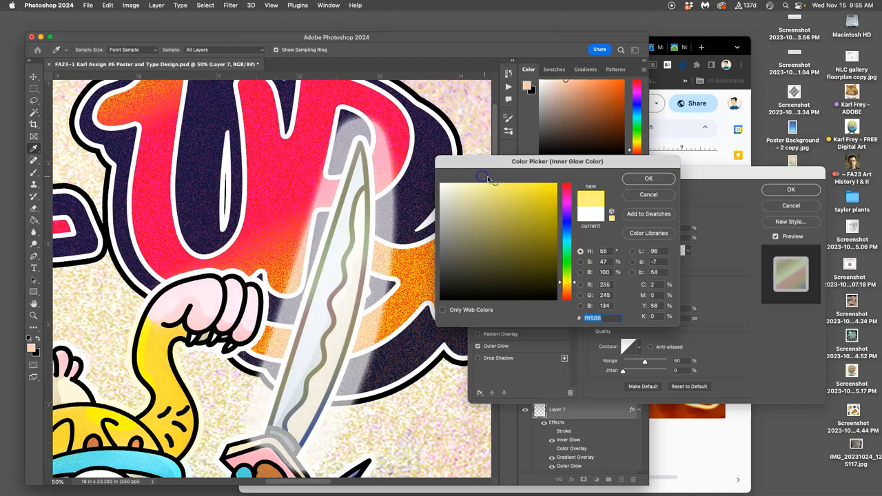
pyautogui.click(647, 178)
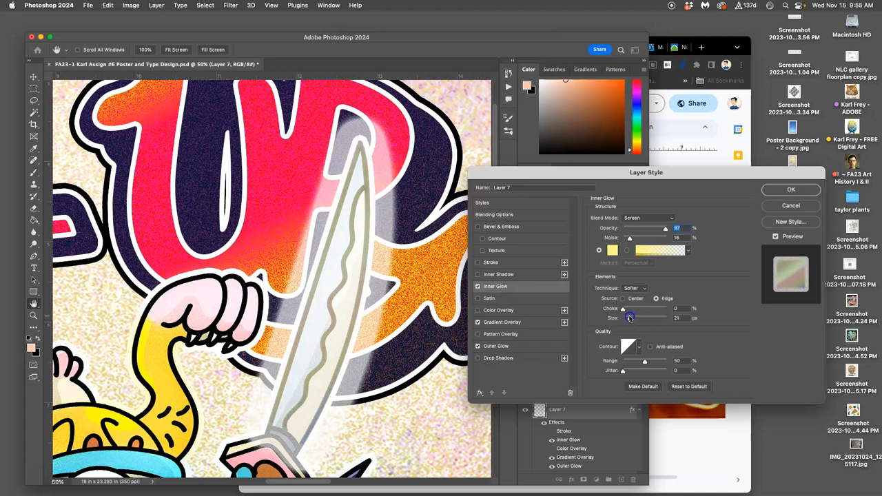
# Step: Adjust the Inner Glow's choke and size along the sword lines
pyautogui.moveTo(623, 309); pyautogui.dragTo(628, 309)
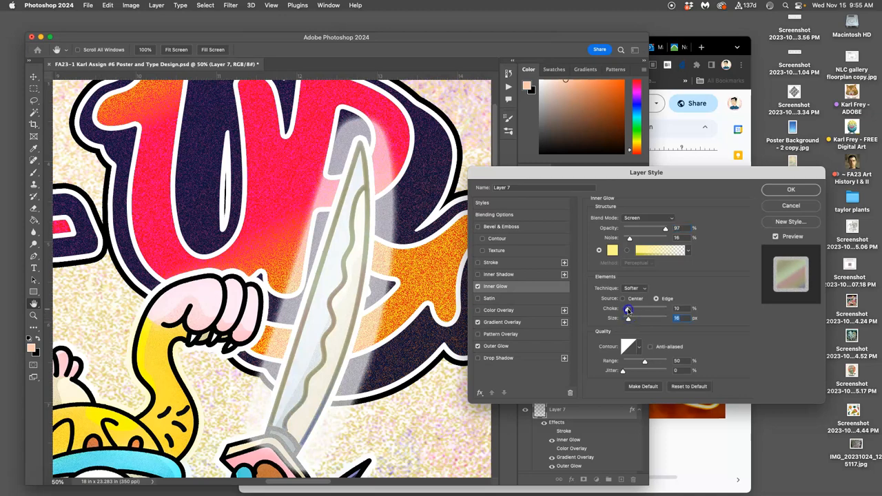
pyautogui.moveTo(628, 309); pyautogui.dragTo(637, 309)
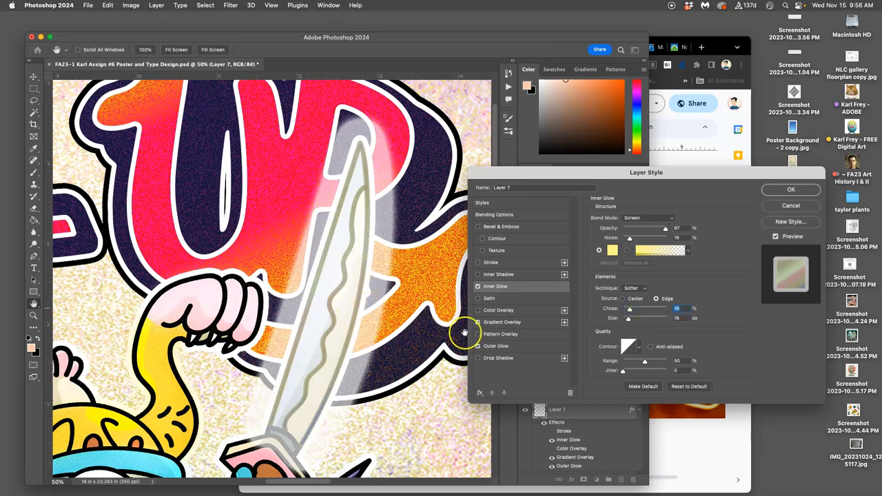
# Step: Tune the Outer Glow size to form a soft white halo around the blade
pyautogui.click(496, 344)
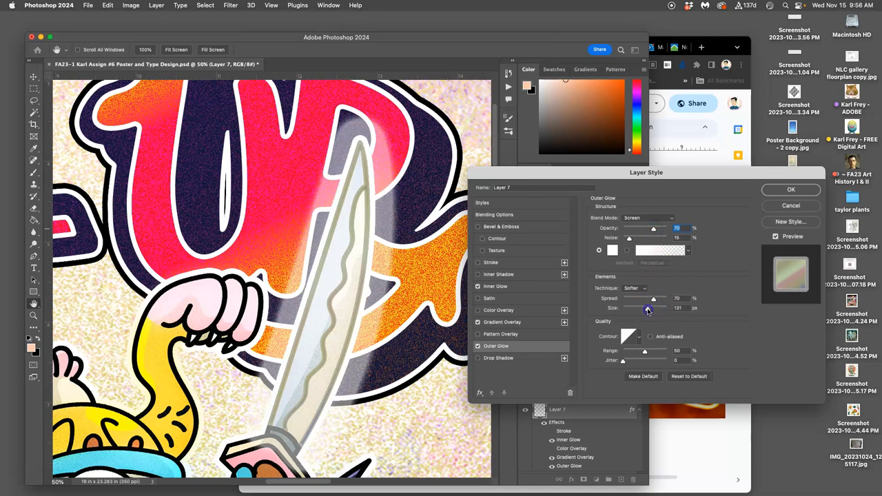
pyautogui.moveTo(648, 308); pyautogui.dragTo(632, 308)
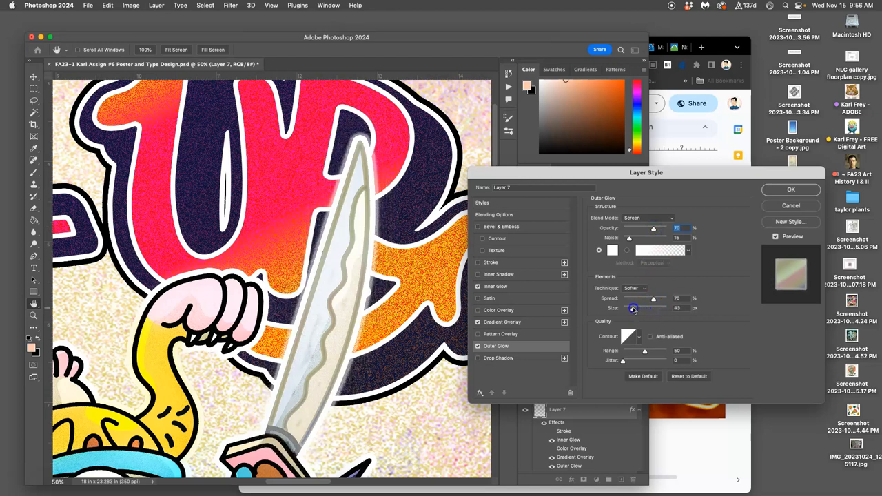
pyautogui.moveTo(633, 308); pyautogui.dragTo(627, 309)
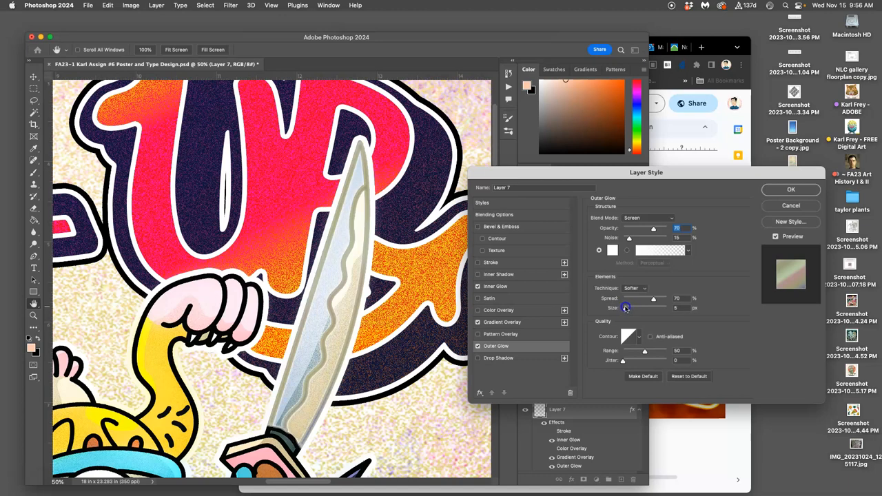
pyautogui.moveTo(626, 307); pyautogui.dragTo(628, 308)
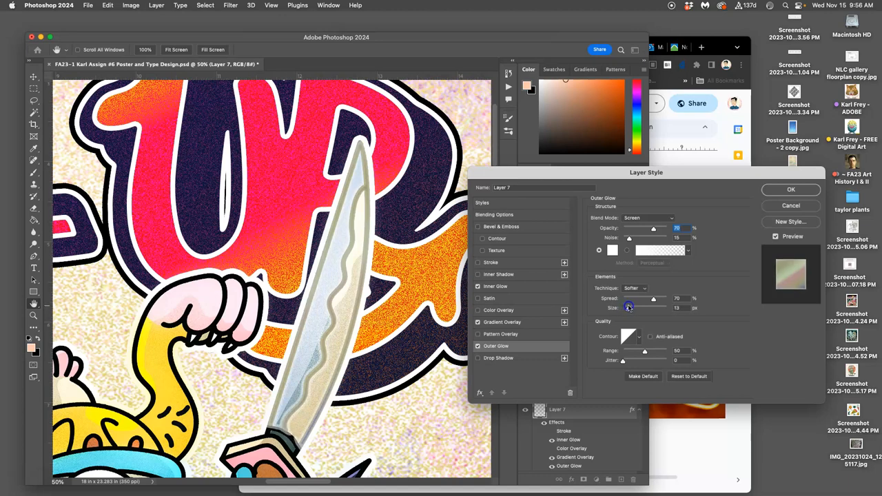
pyautogui.moveTo(628, 307); pyautogui.dragTo(626, 308)
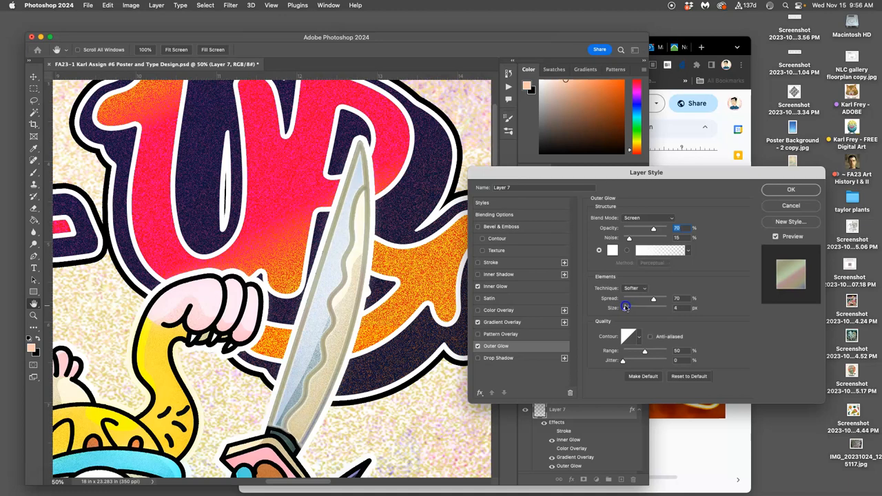
pyautogui.moveTo(626, 307); pyautogui.dragTo(628, 307)
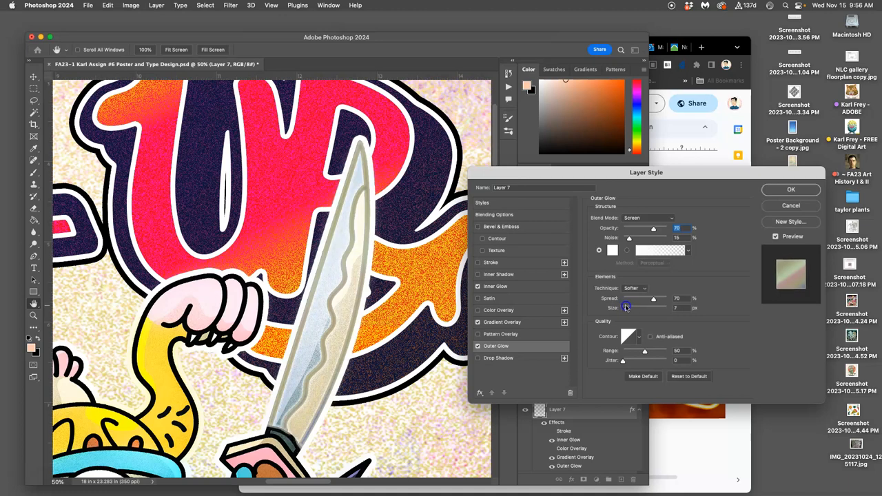
pyautogui.moveTo(628, 309); pyautogui.dragTo(626, 308)
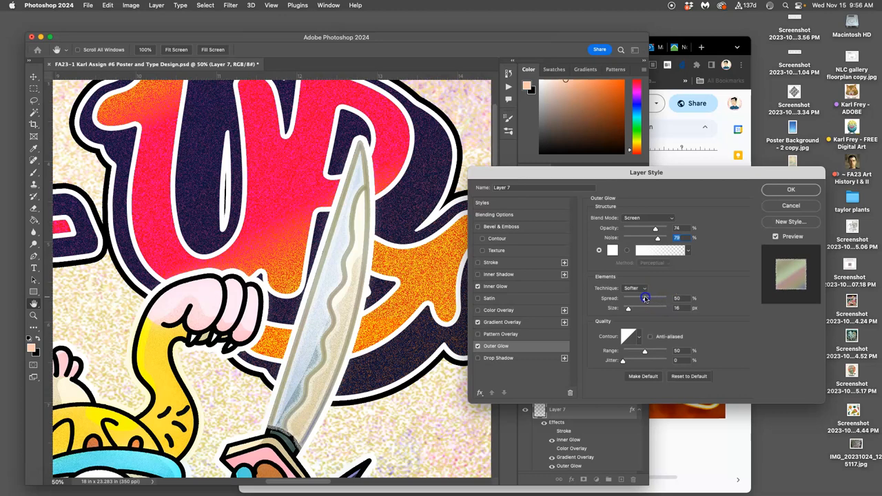
# Step: Adjust the Outer Glow spread, compare it on and off, and apply the finished sword style
pyautogui.moveTo(645, 298); pyautogui.dragTo(639, 298)
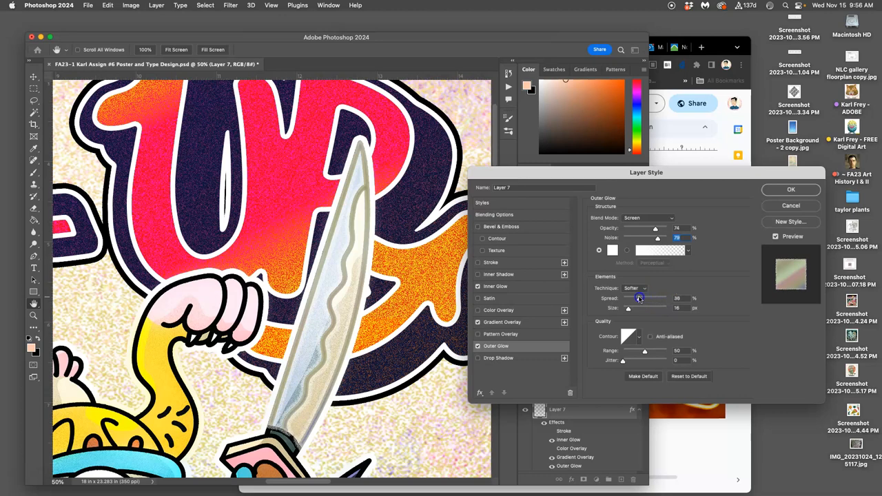
pyautogui.moveTo(655, 298); pyautogui.dragTo(636, 298)
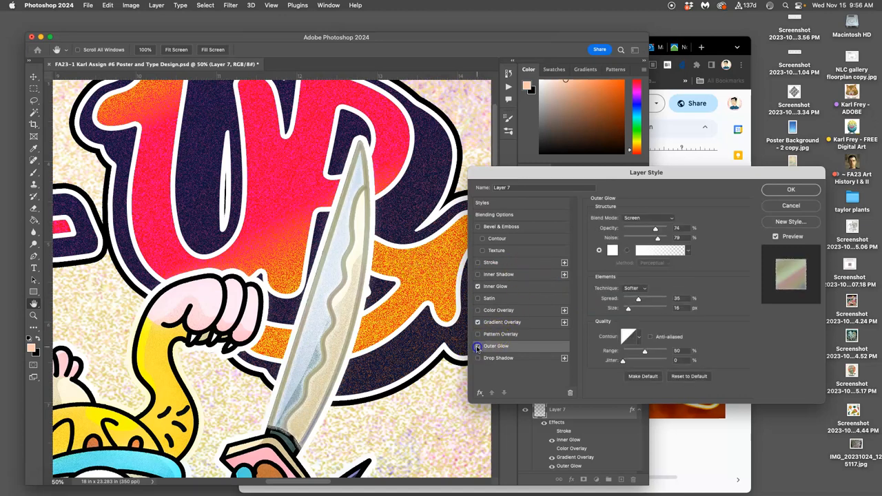
pyautogui.click(478, 345)
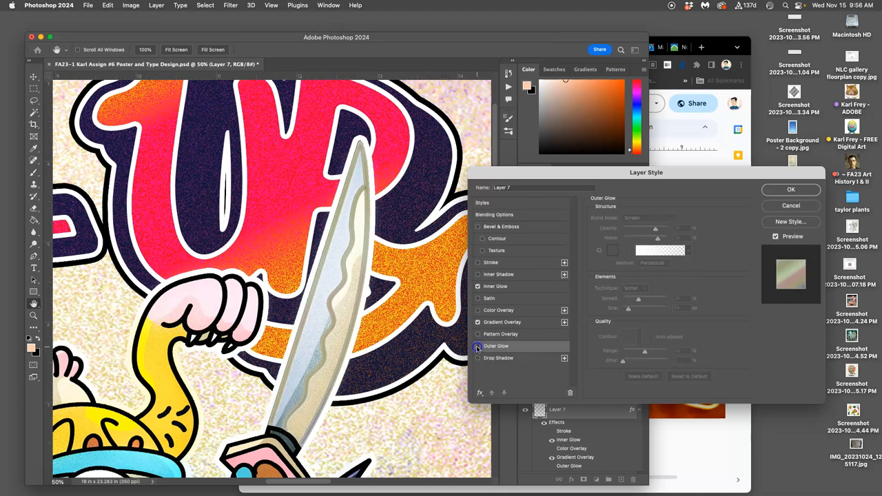
pyautogui.click(478, 346)
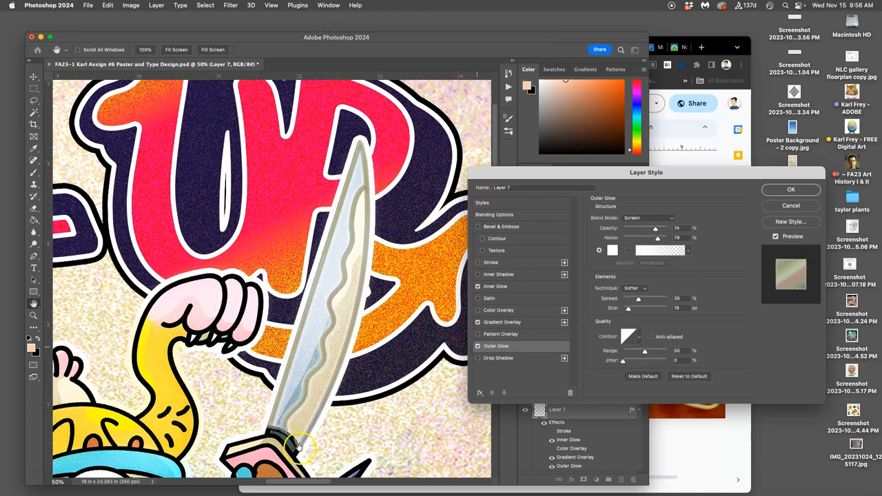
pyautogui.moveTo(636, 309); pyautogui.dragTo(628, 309)
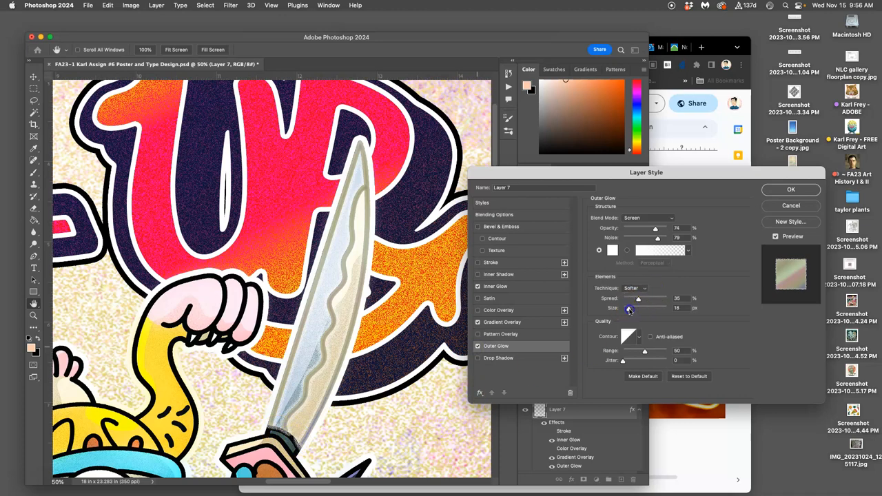
pyautogui.moveTo(629, 309); pyautogui.dragTo(632, 309)
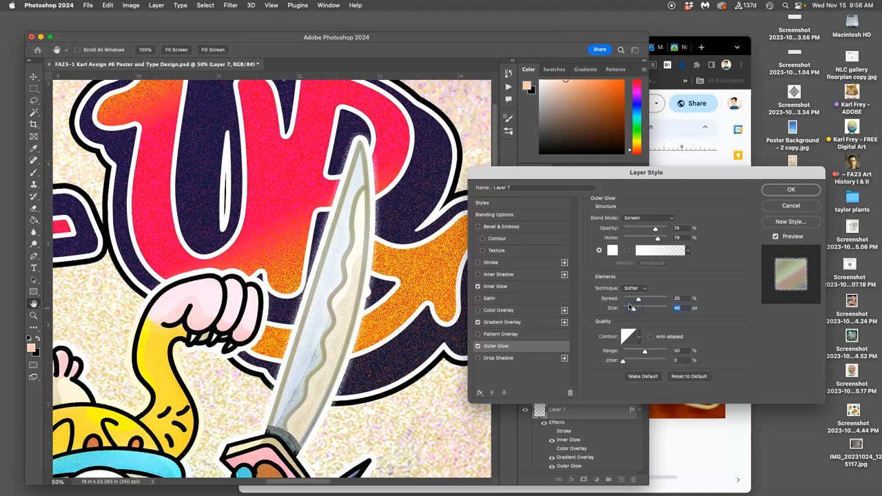
pyautogui.click(791, 189)
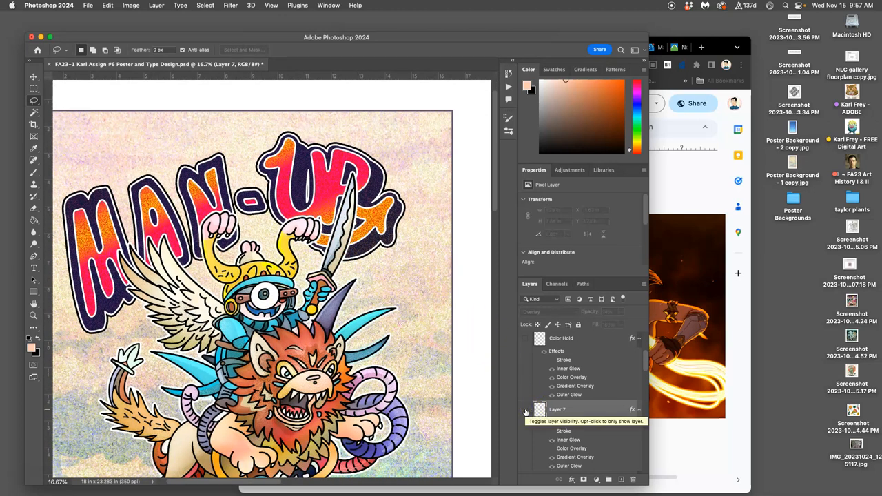
# Step: Toggle the sword layer to compare against the poster, then scroll the Slides thumbnails to the Color-Holds slide
pyautogui.click(525, 409)
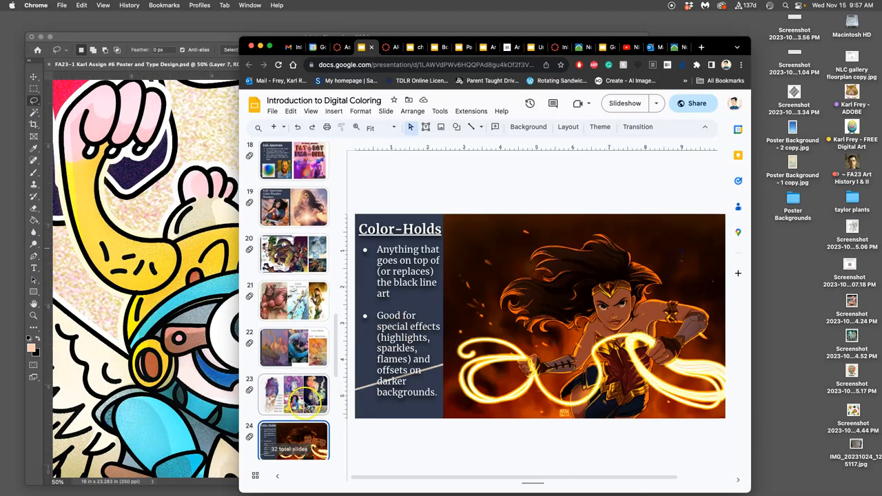
pyautogui.scroll(-3)
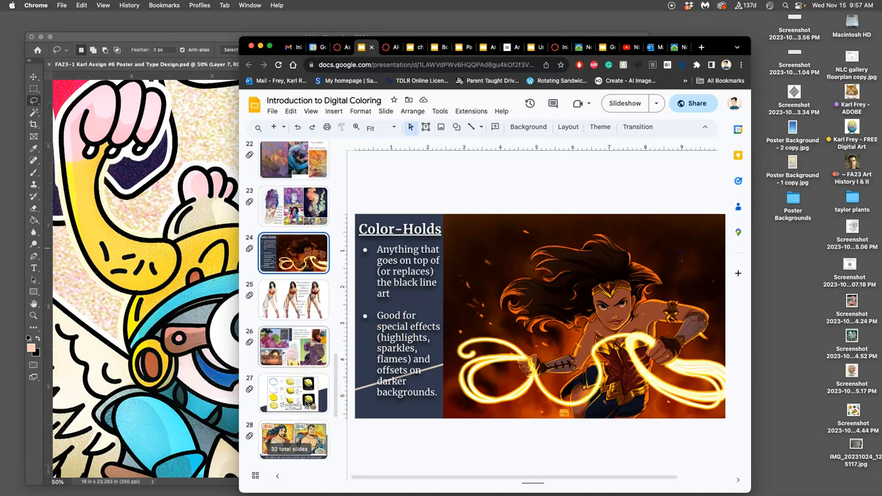
pyautogui.scroll(-3)
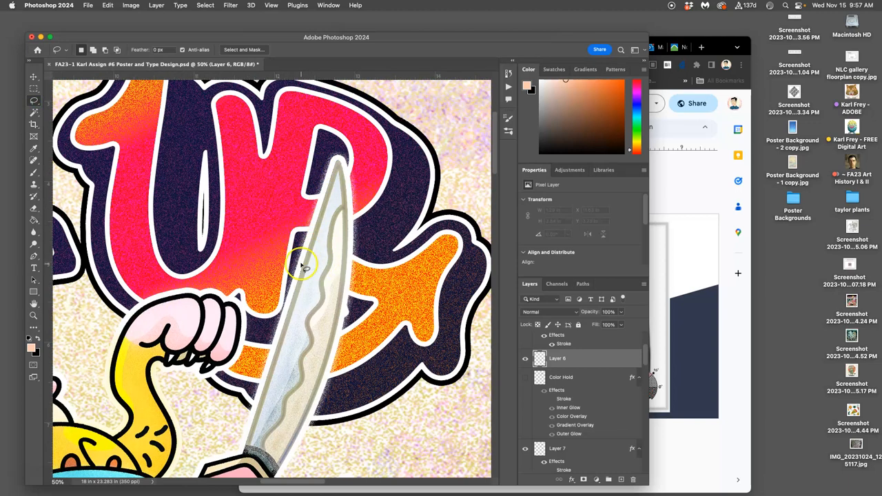
pyautogui.moveTo(347, 248)
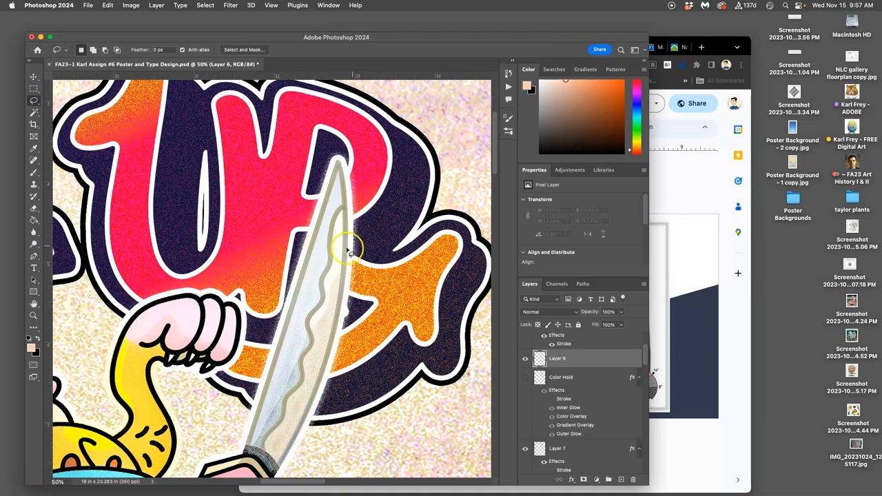
pyautogui.moveTo(334, 259)
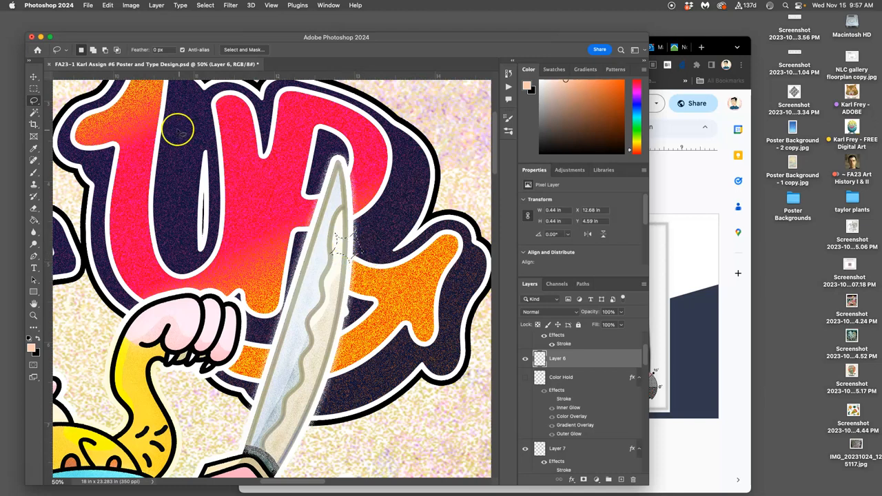
# Step: Free-transform the white star glint smaller so it sits on the sword blade
pyautogui.click(108, 6)
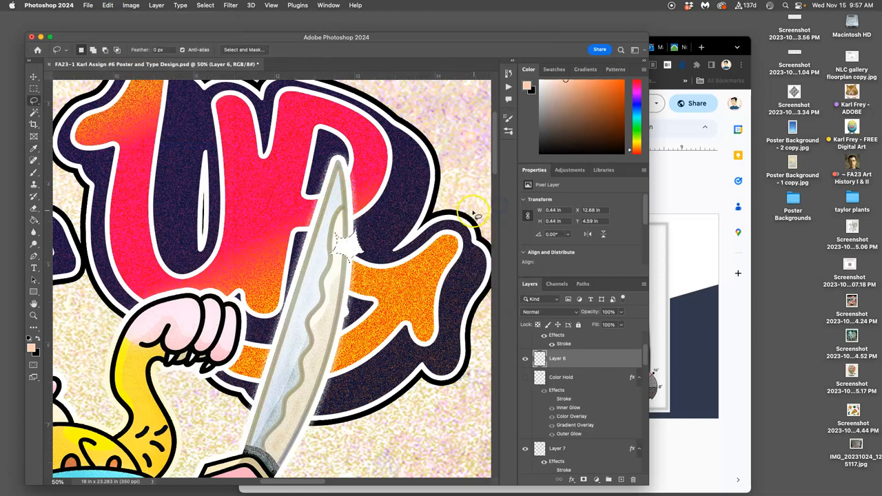
pyautogui.moveTo(406, 247)
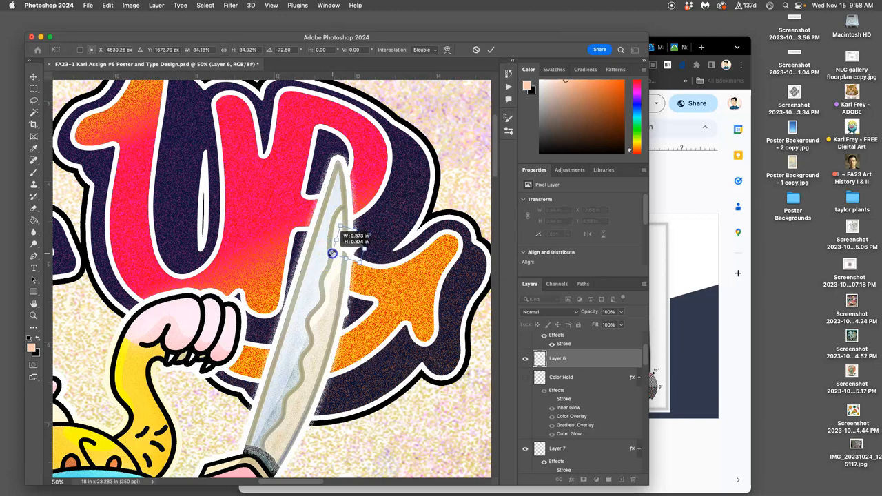
pyautogui.moveTo(332, 254); pyautogui.dragTo(399, 249)
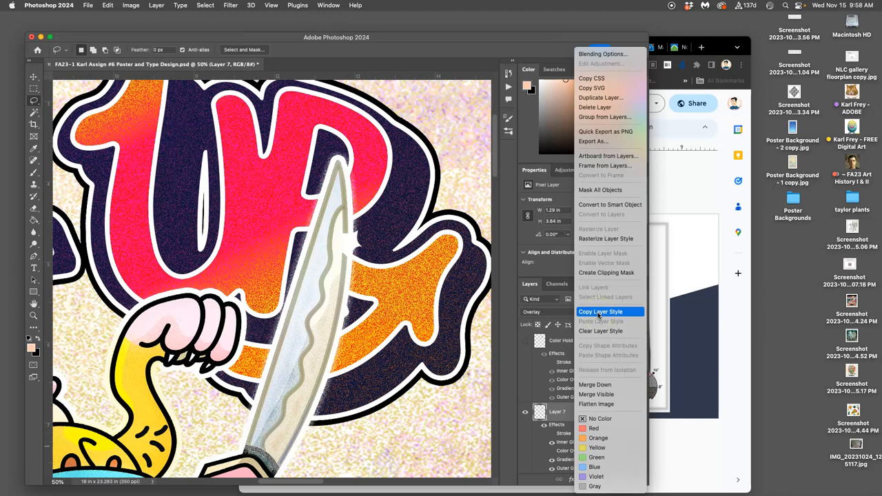
# Step: Copy the sword's layer style onto the glint layer and turn its colour overlay white
pyautogui.click(601, 311)
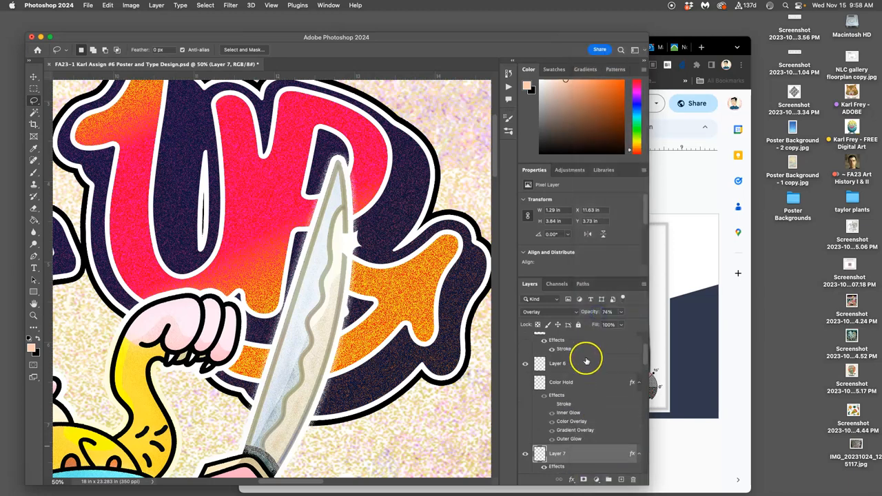
pyautogui.rightClick(585, 361)
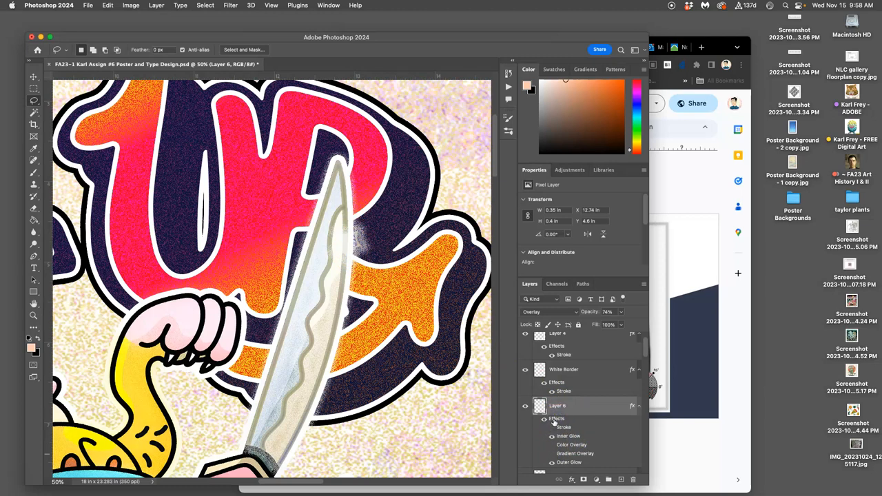
pyautogui.doubleClick(557, 419)
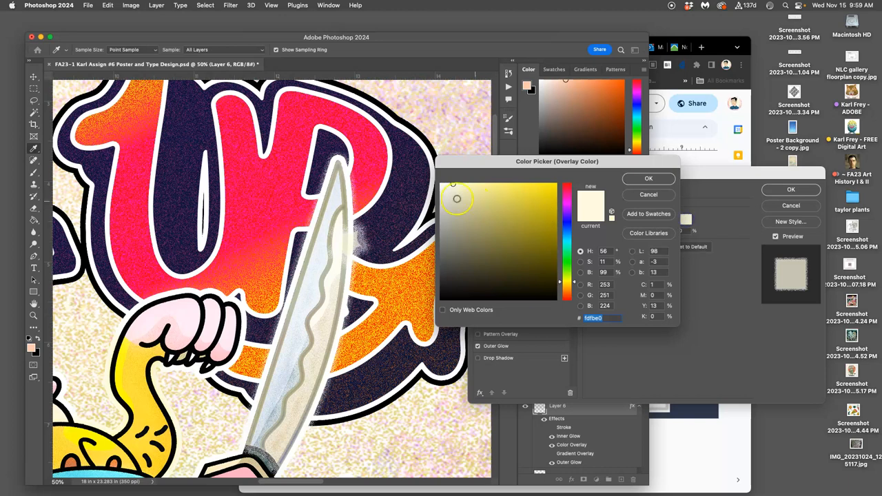
pyautogui.click(647, 179)
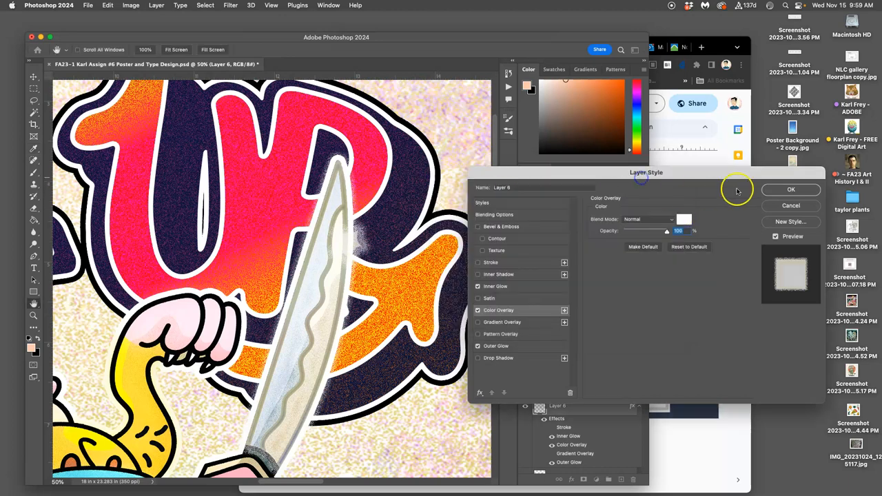
pyautogui.click(791, 190)
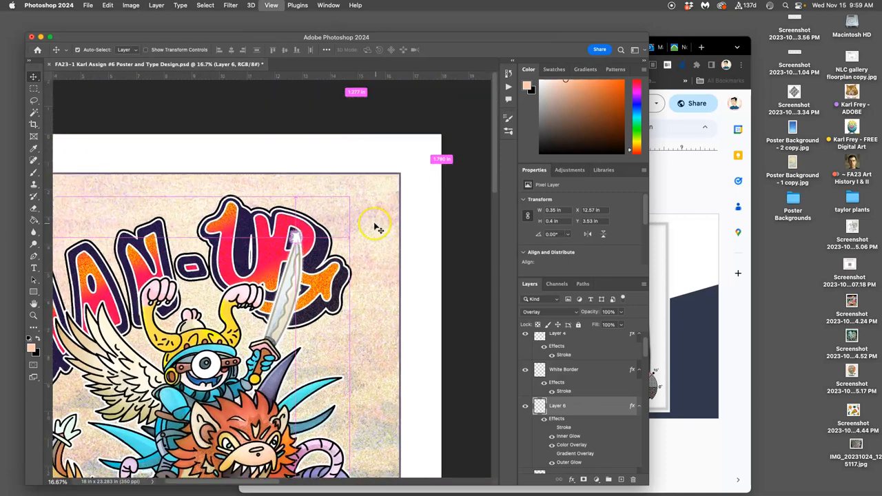
# Step: Option-drag copies of the star glint to new spots across the figure
pyautogui.moveTo(374, 223); pyautogui.dragTo(379, 242)
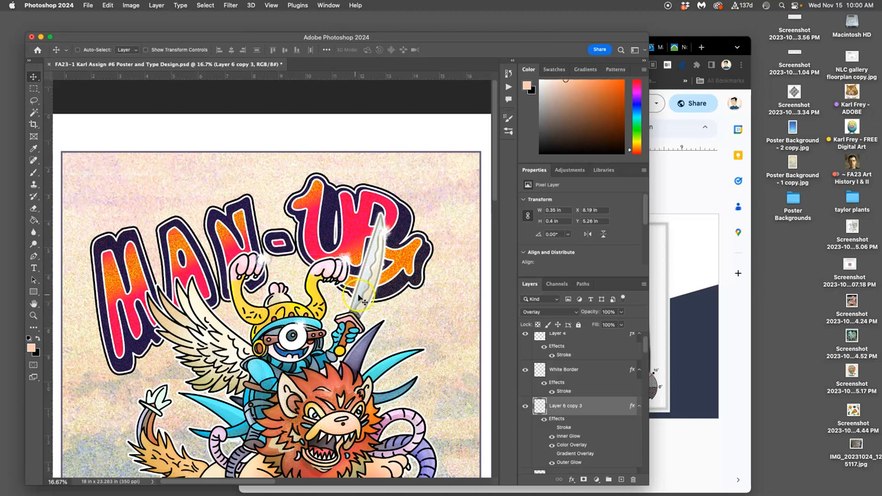
pyautogui.scroll(-3)
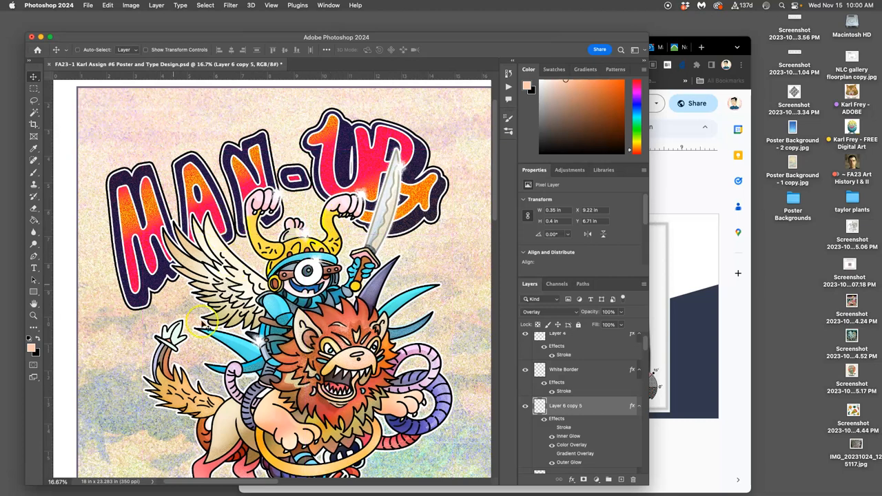
pyautogui.moveTo(403, 237)
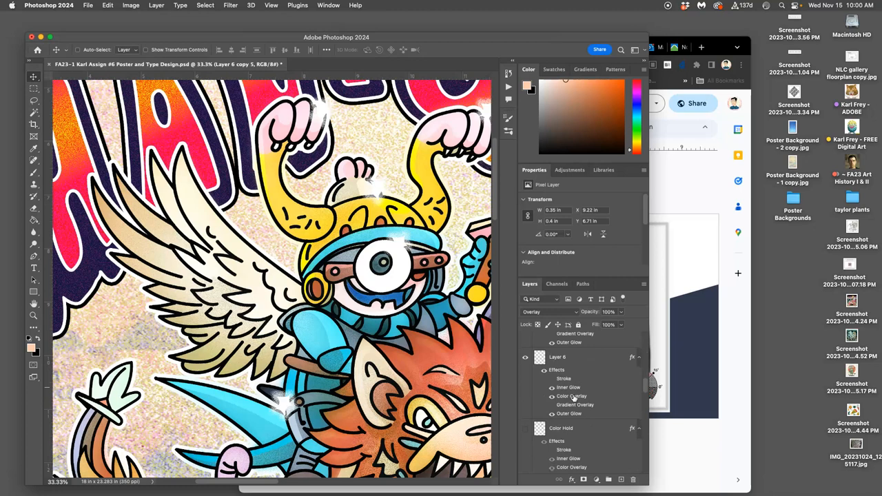
# Step: Select the wing line layer and paste the sword's glow layer style onto it
pyautogui.scroll(-3)
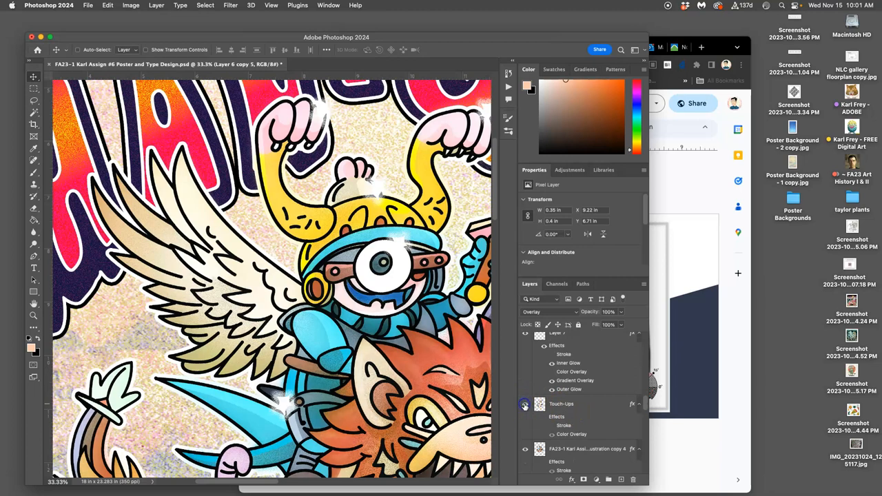
pyautogui.click(562, 407)
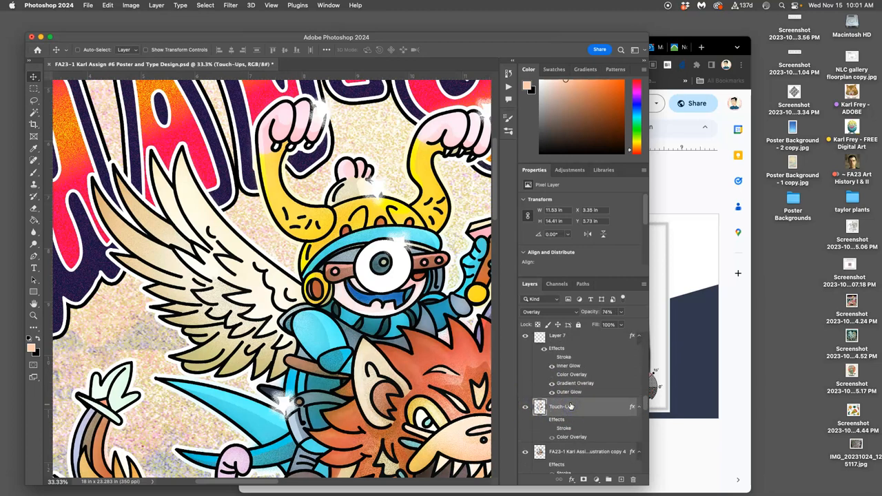
pyautogui.click(34, 102)
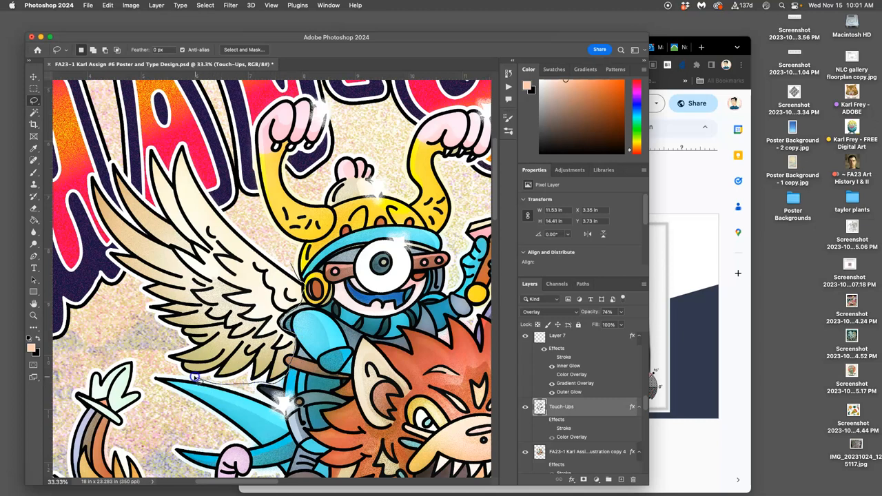
pyautogui.moveTo(196, 377); pyautogui.dragTo(178, 119)
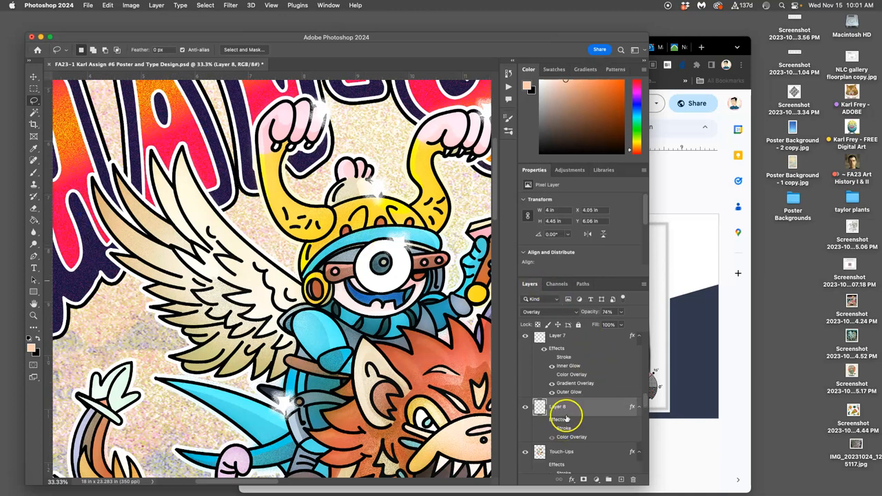
pyautogui.rightClick(557, 405)
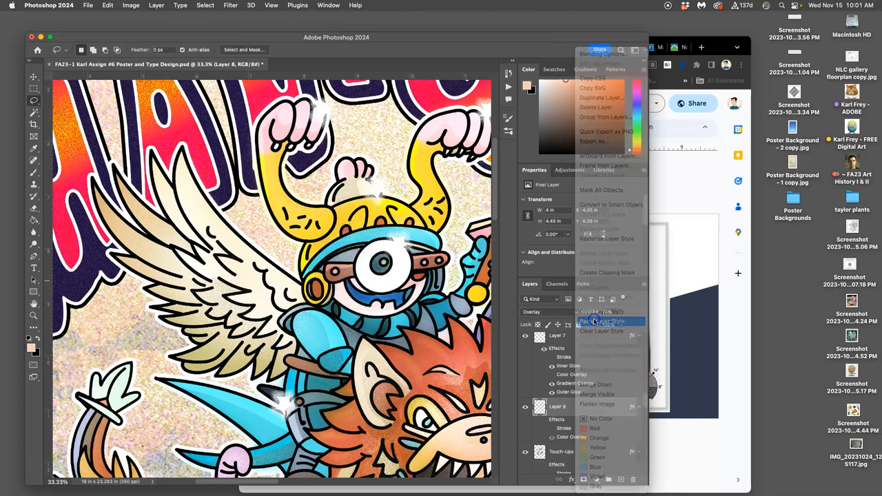
pyautogui.click(601, 321)
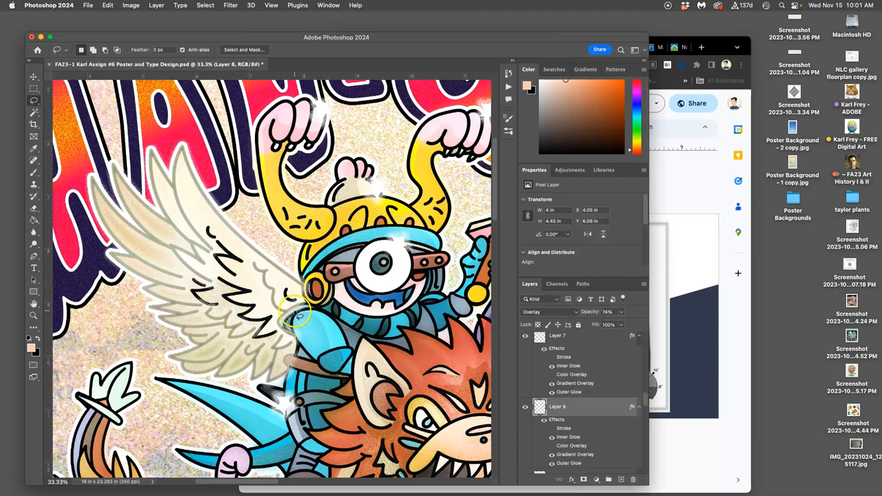
pyautogui.moveTo(262, 296)
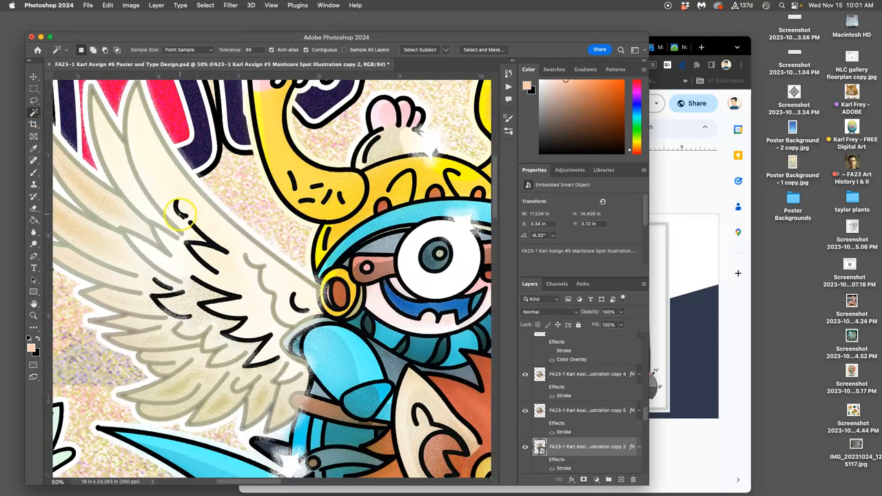
pyautogui.moveTo(206, 234)
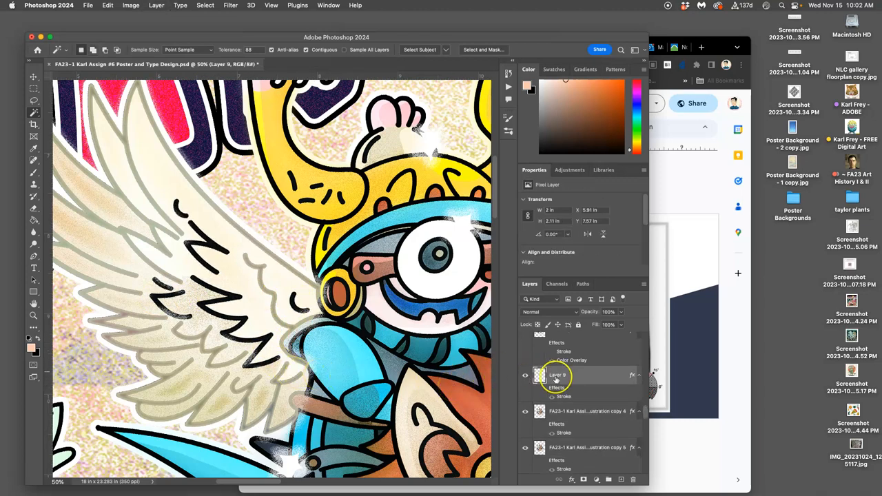
# Step: Copy the glowing wing layer's style for pasting onto the second wing line layer
pyautogui.click(552, 391)
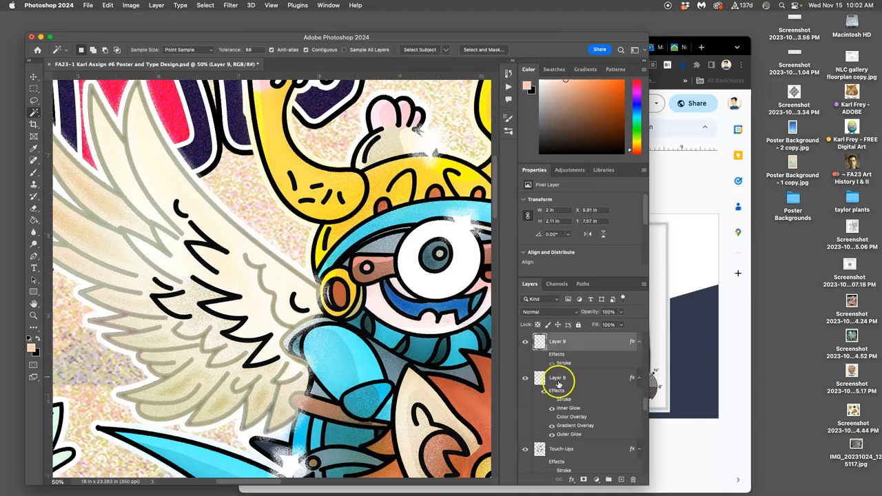
pyautogui.rightClick(558, 378)
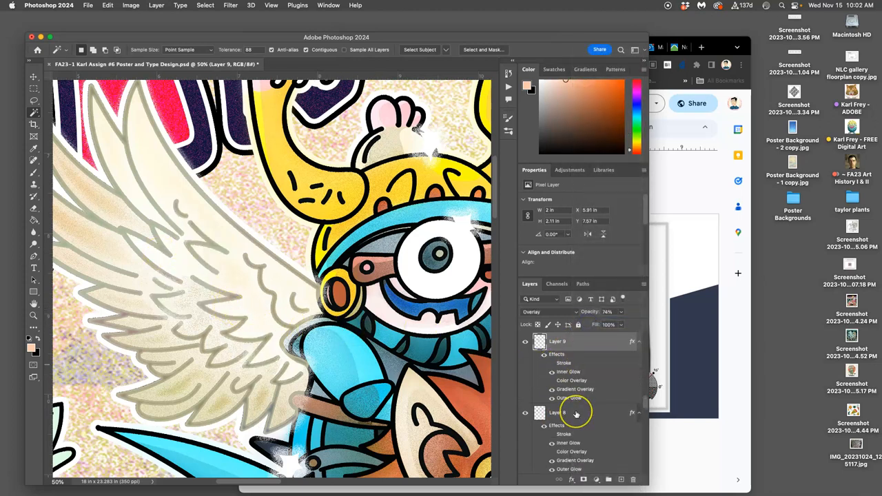
pyautogui.moveTo(576, 413)
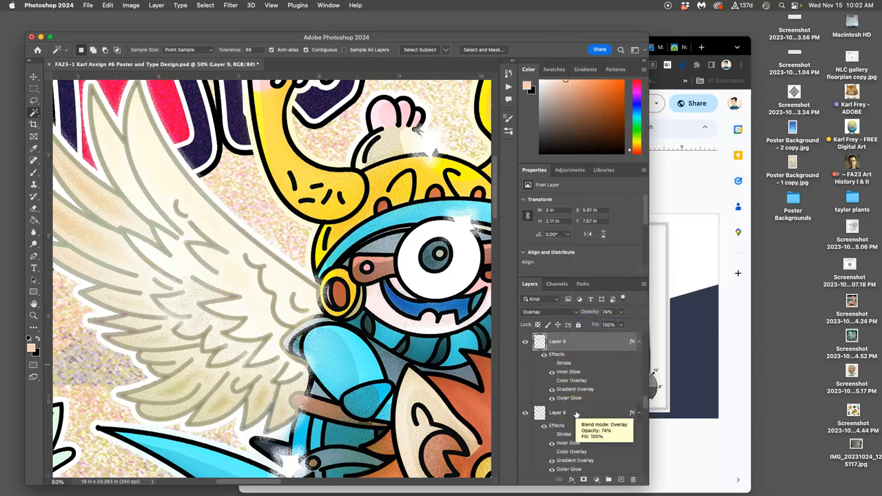
pyautogui.moveTo(576, 397)
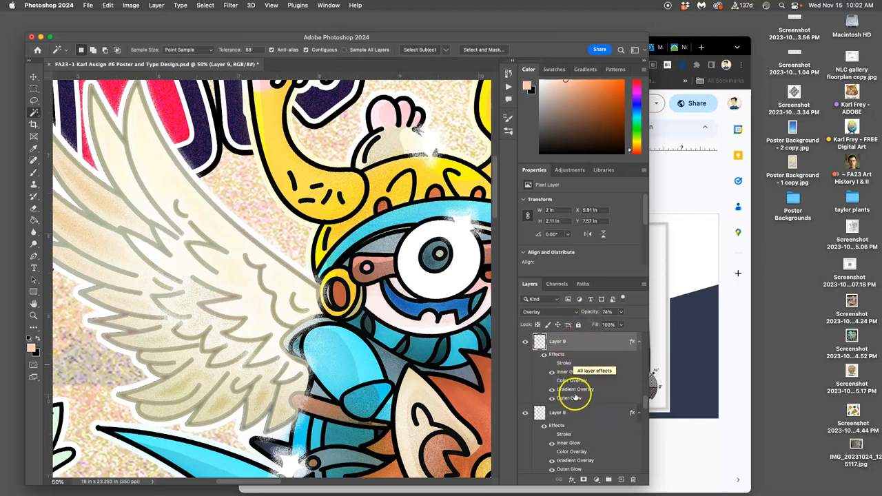
pyautogui.moveTo(577, 347)
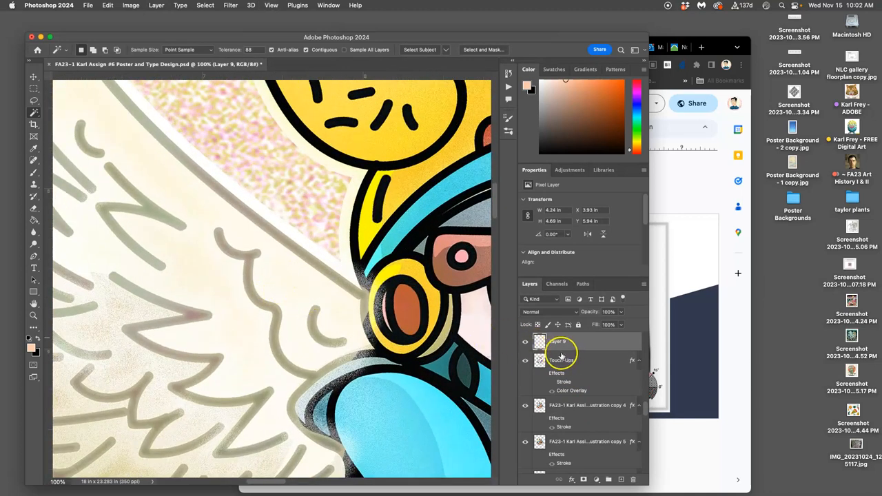
# Step: Merge the two glowing wing line layers down into one layer above Touch-Ups
pyautogui.rightClick(563, 360)
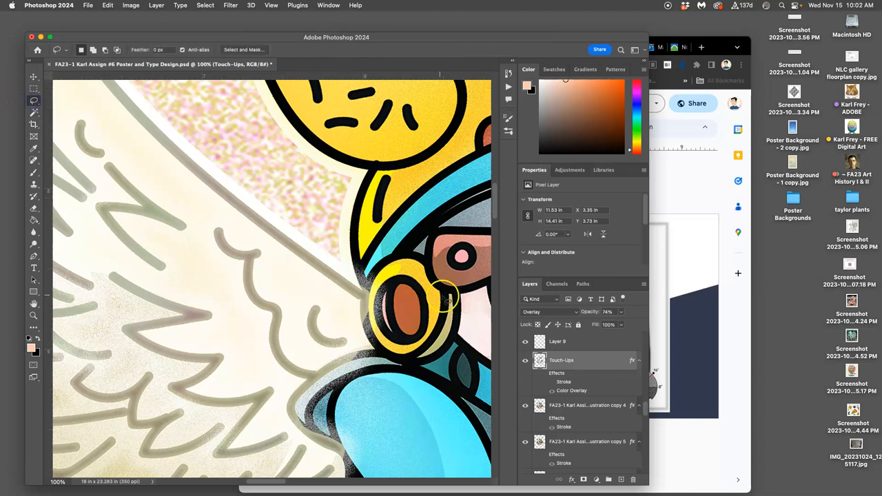
pyautogui.click(557, 342)
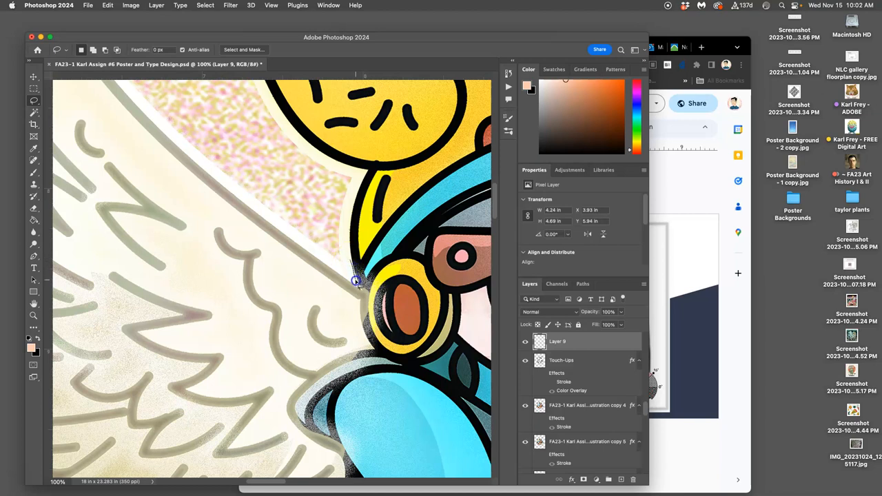
pyautogui.moveTo(361, 292)
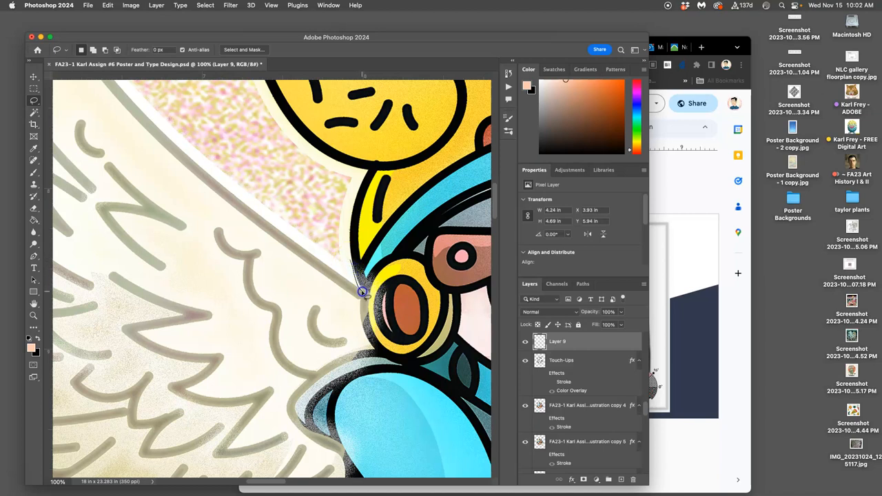